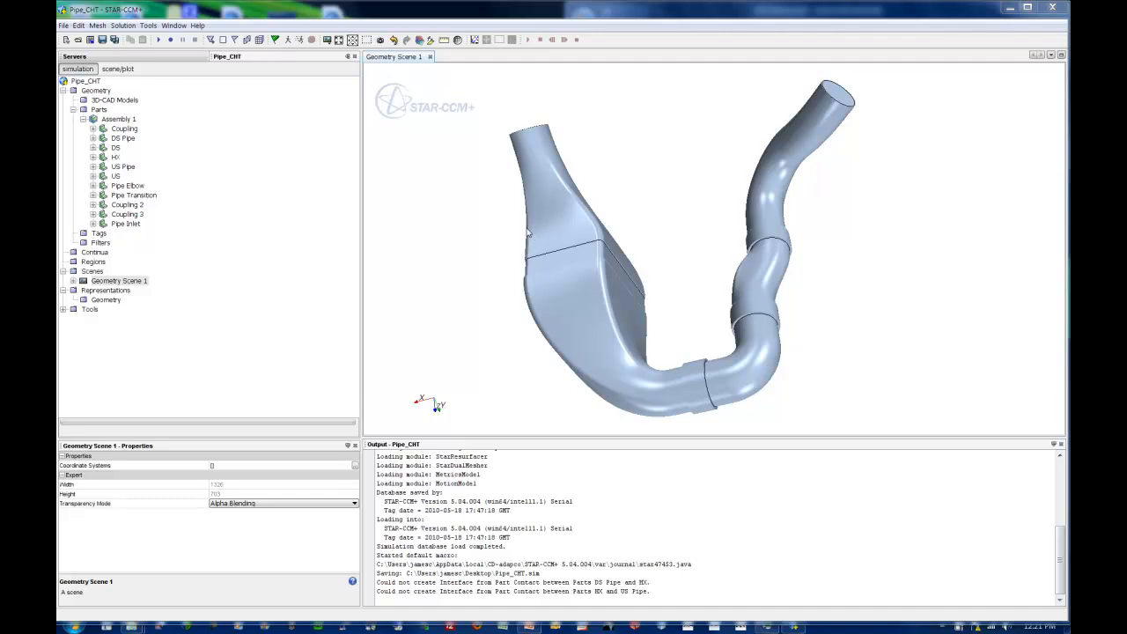
mouse_move(468, 220)
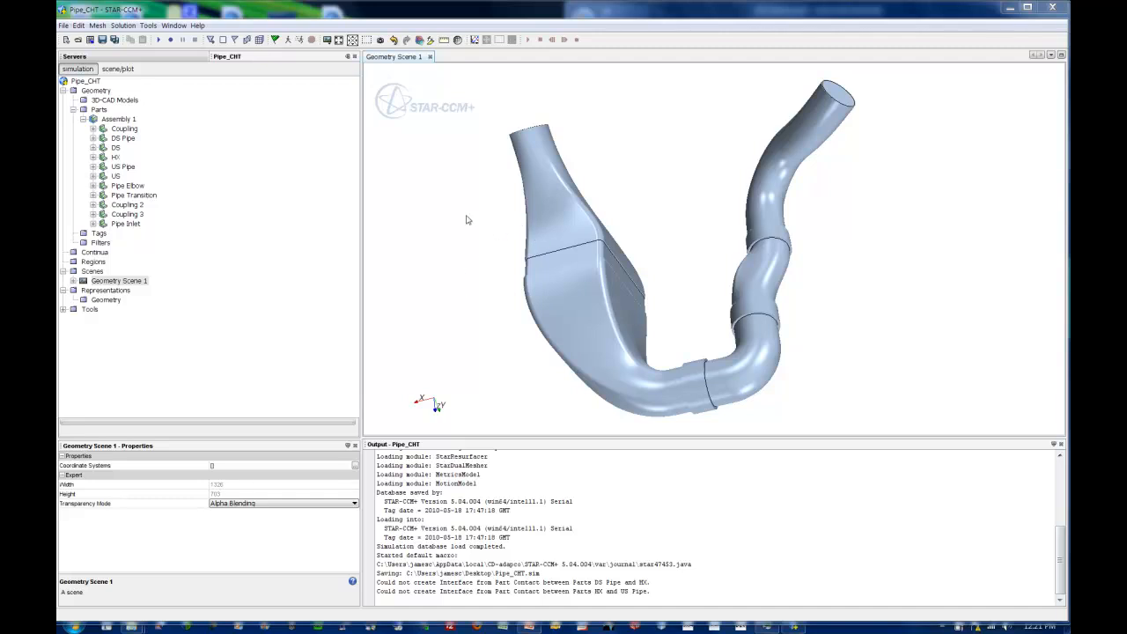
mouse_move(564, 324)
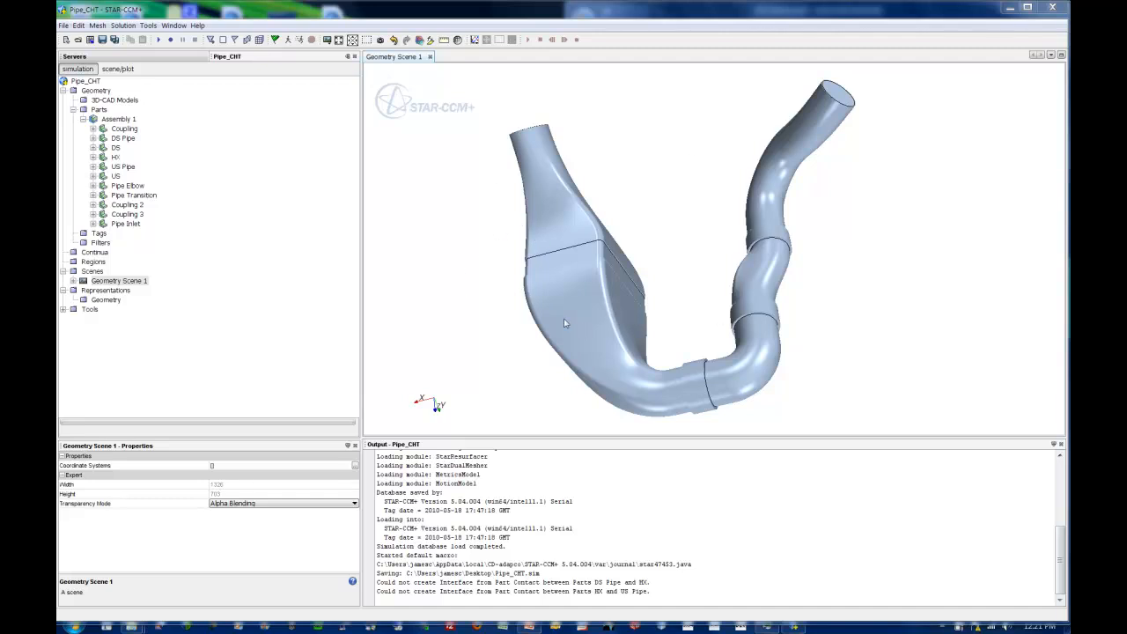
mouse_move(596, 356)
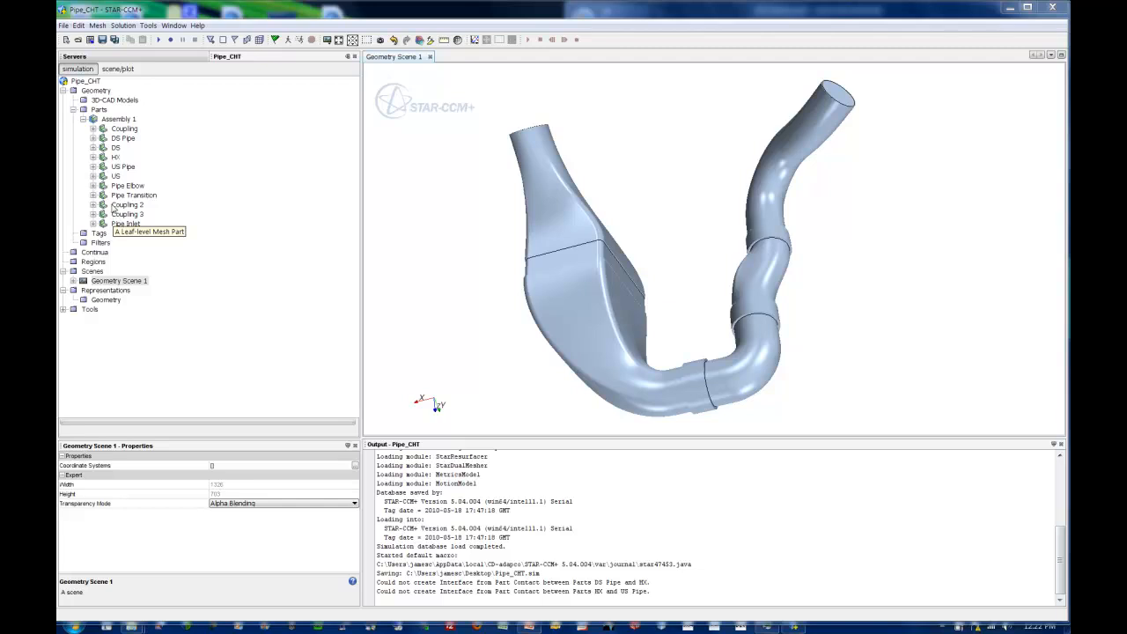
Step: Highlight the Coupling, DS Pipe, DS and US parts of Assembly 1 in the scene
click(123, 127)
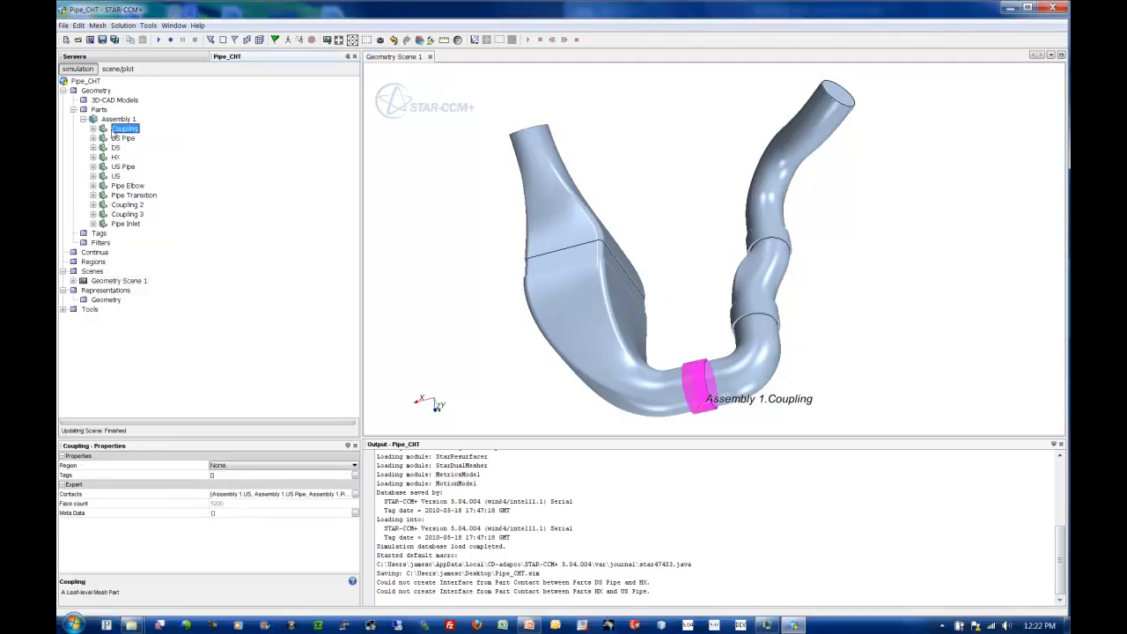
click(123, 137)
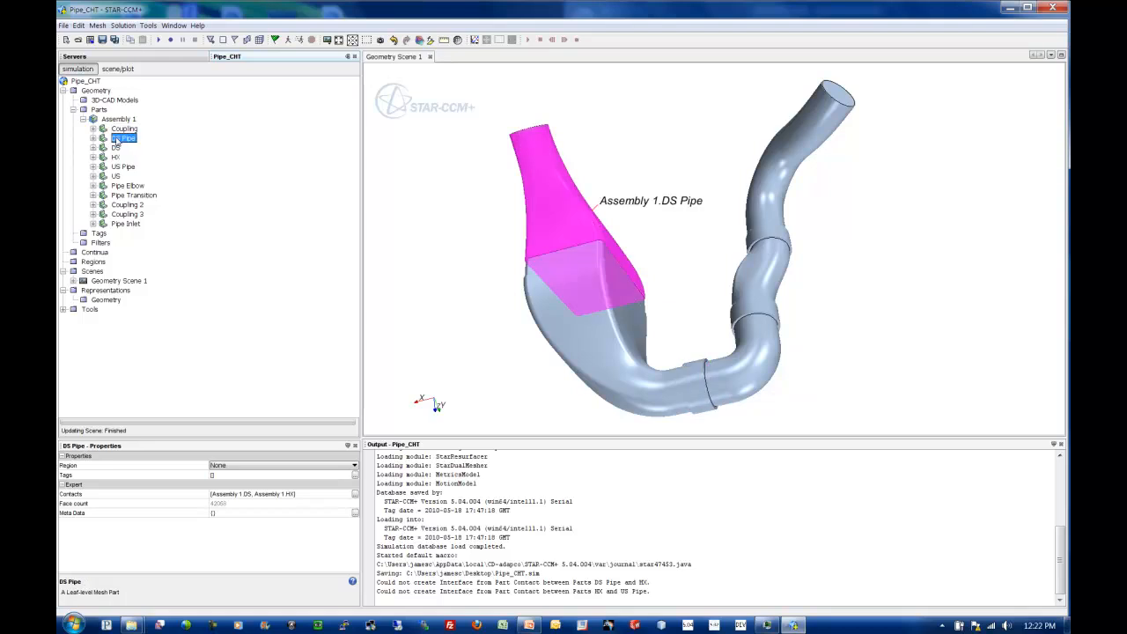
click(117, 148)
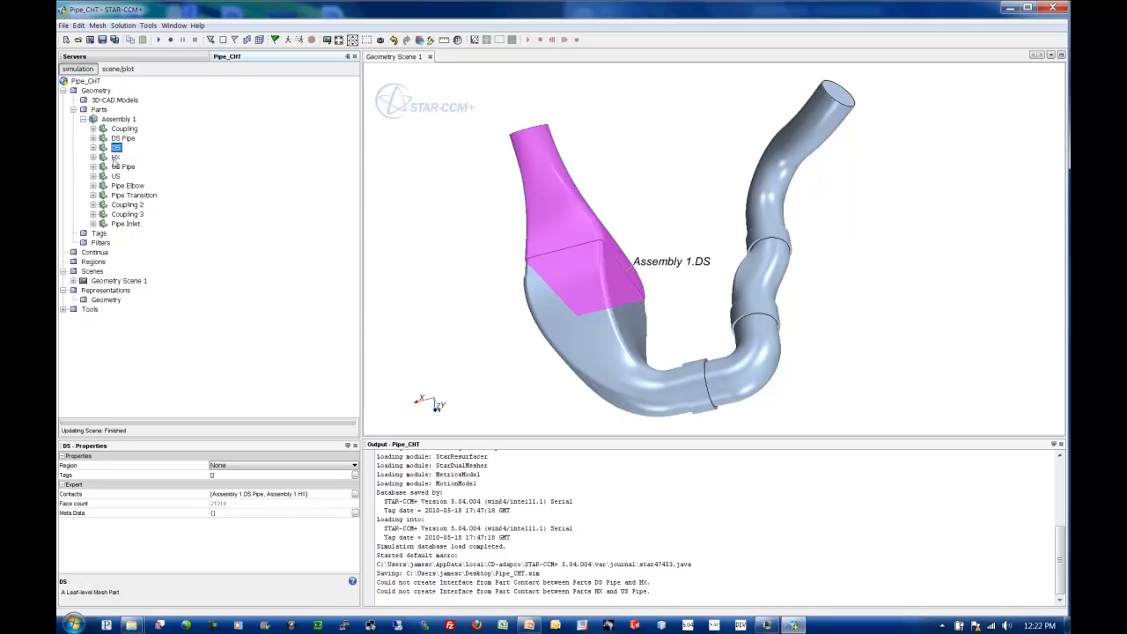
click(123, 165)
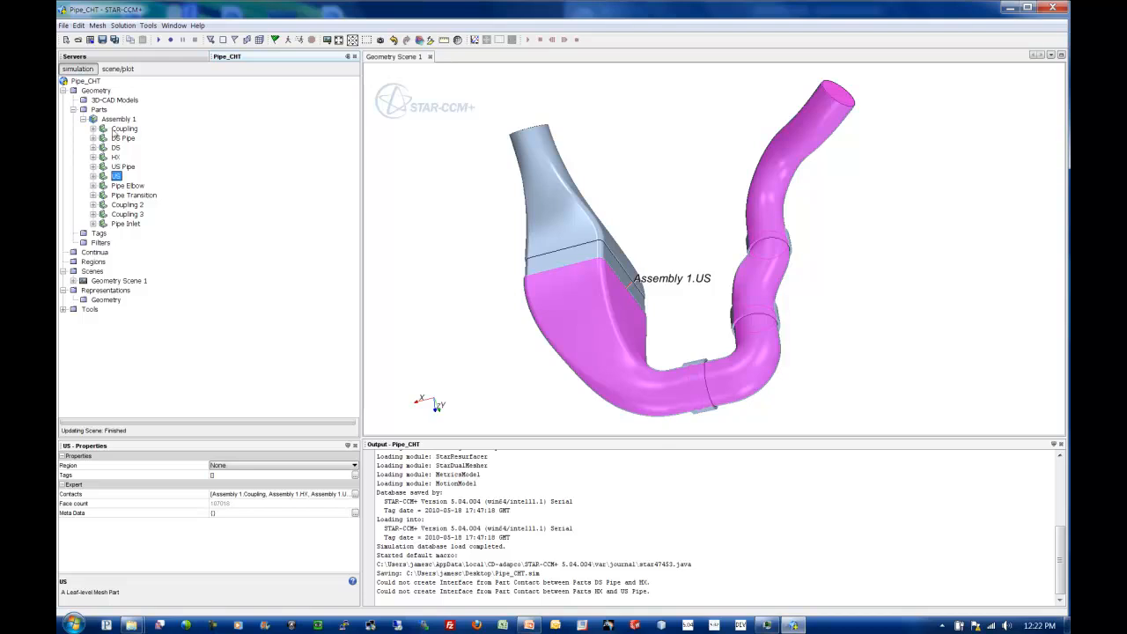
Step: Assign Assembly 1's parts to regions, one region per part with boundaries per part surface and interfaces
right_click(120, 120)
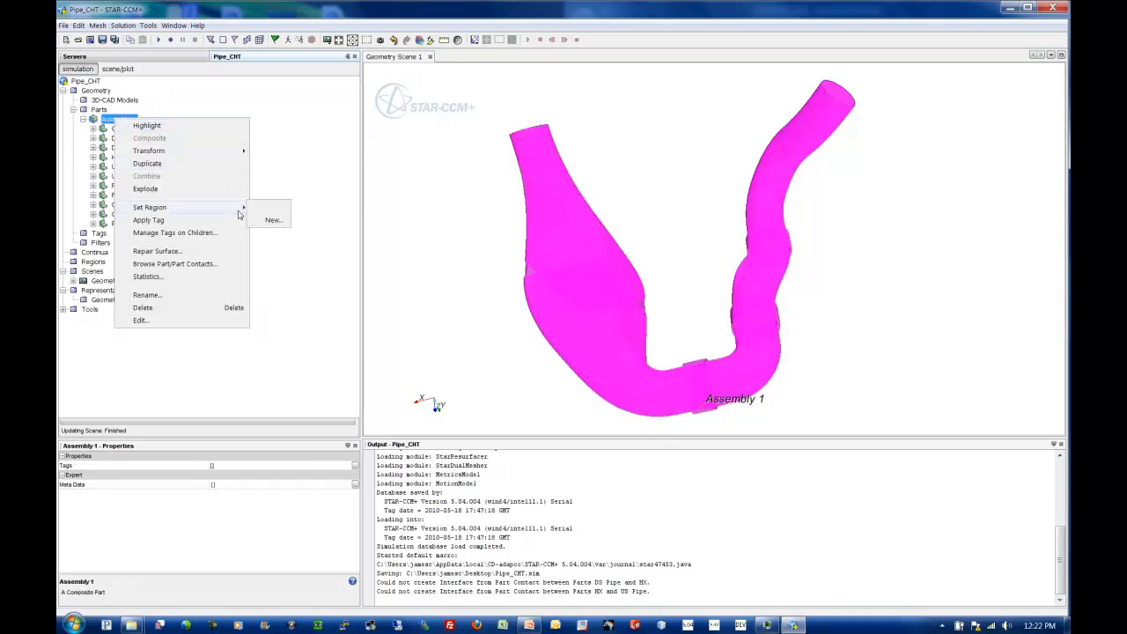
click(273, 219)
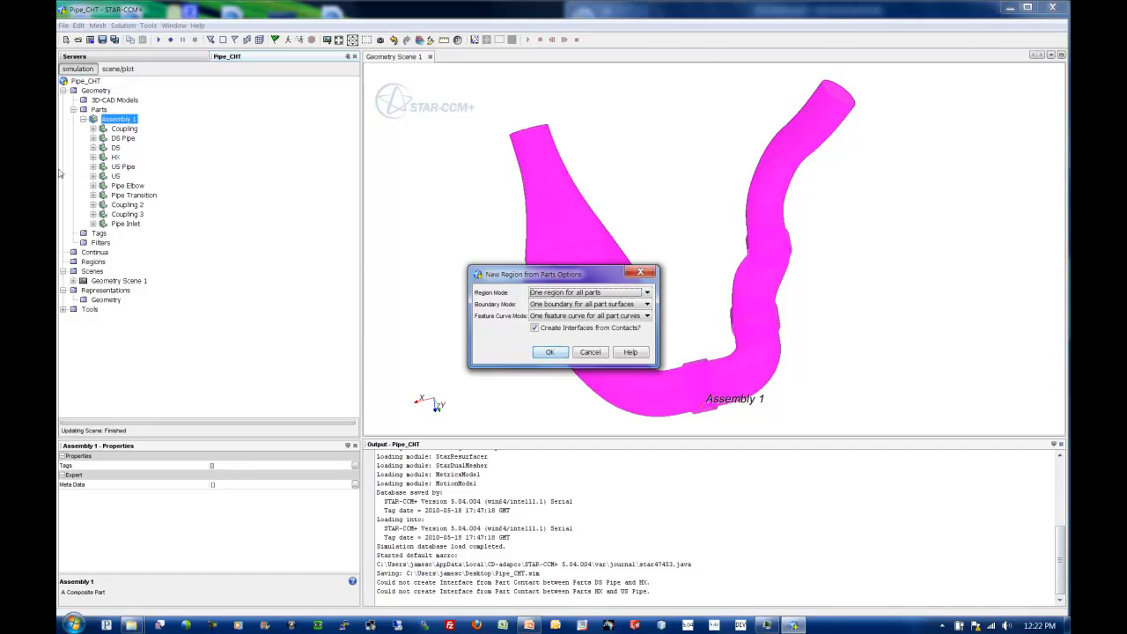
mouse_move(257, 279)
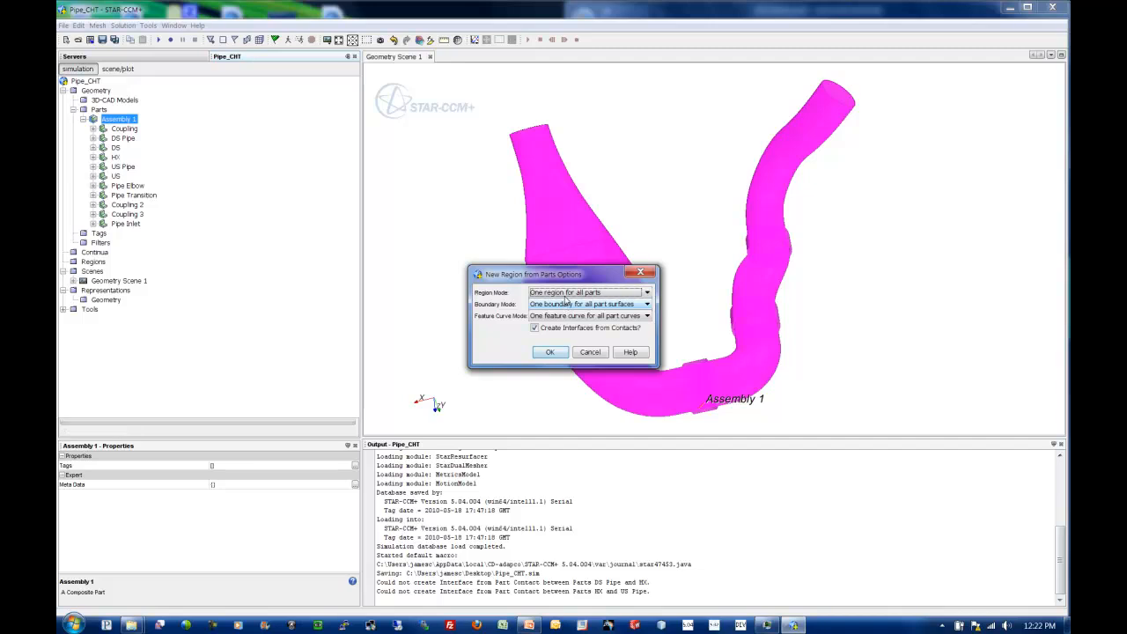
click(647, 292)
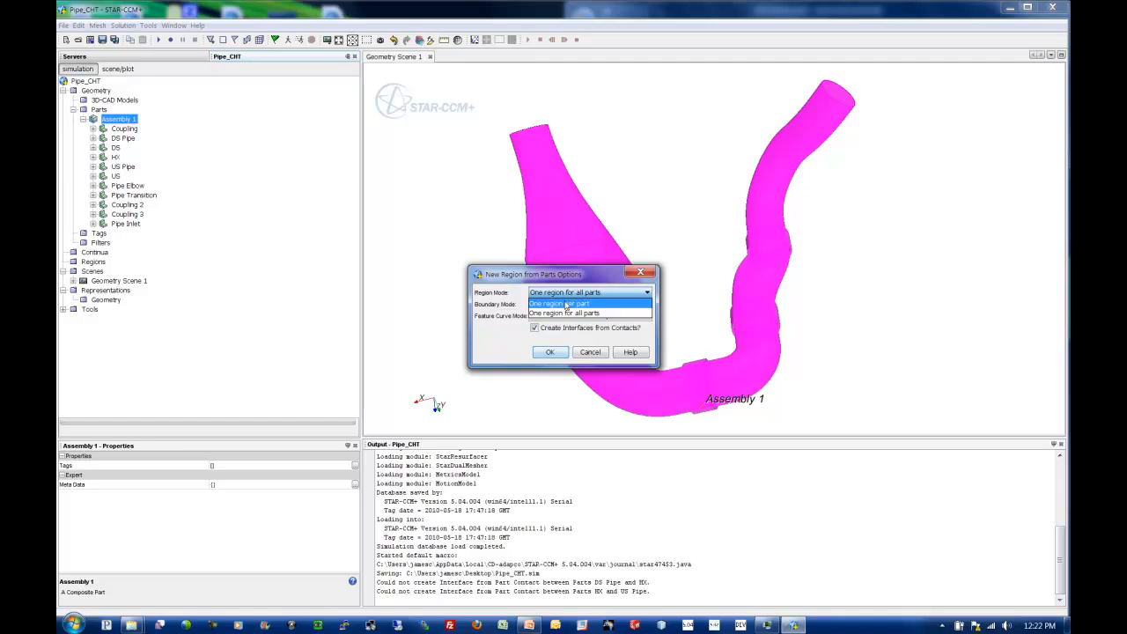
click(563, 303)
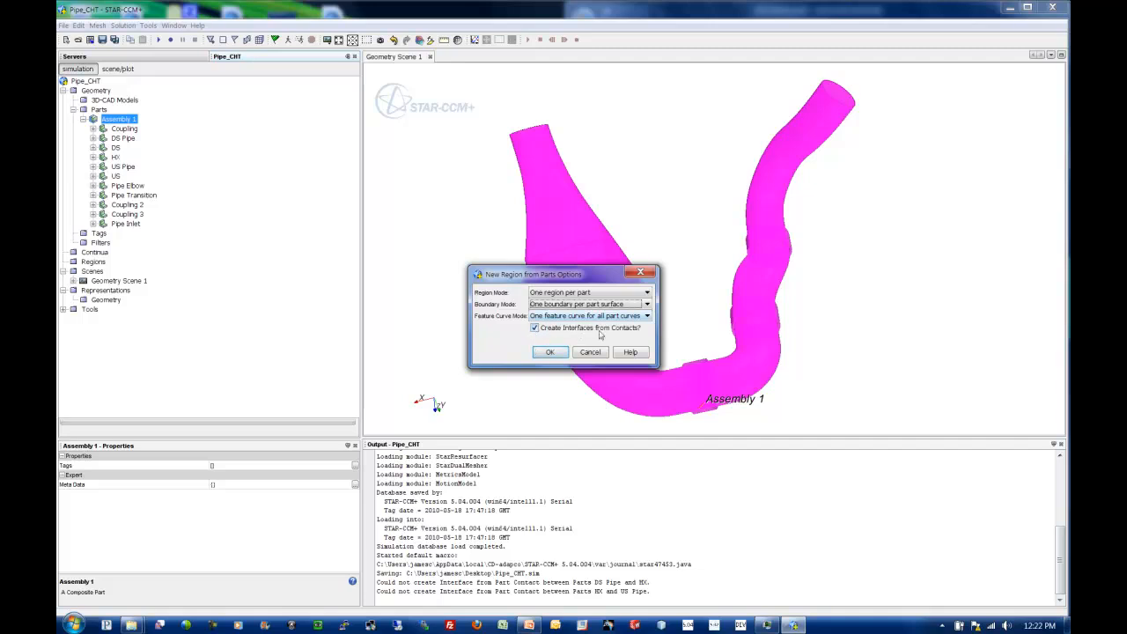
click(549, 353)
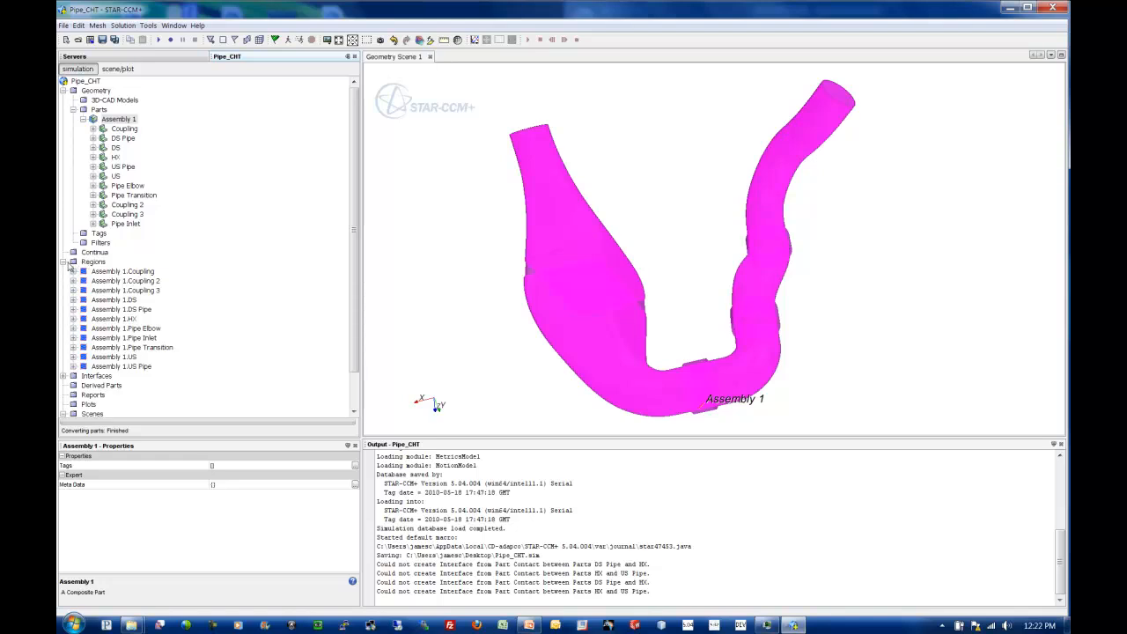
Step: Create a new mesh continuum under Continua after inspecting the Coupling region
click(123, 271)
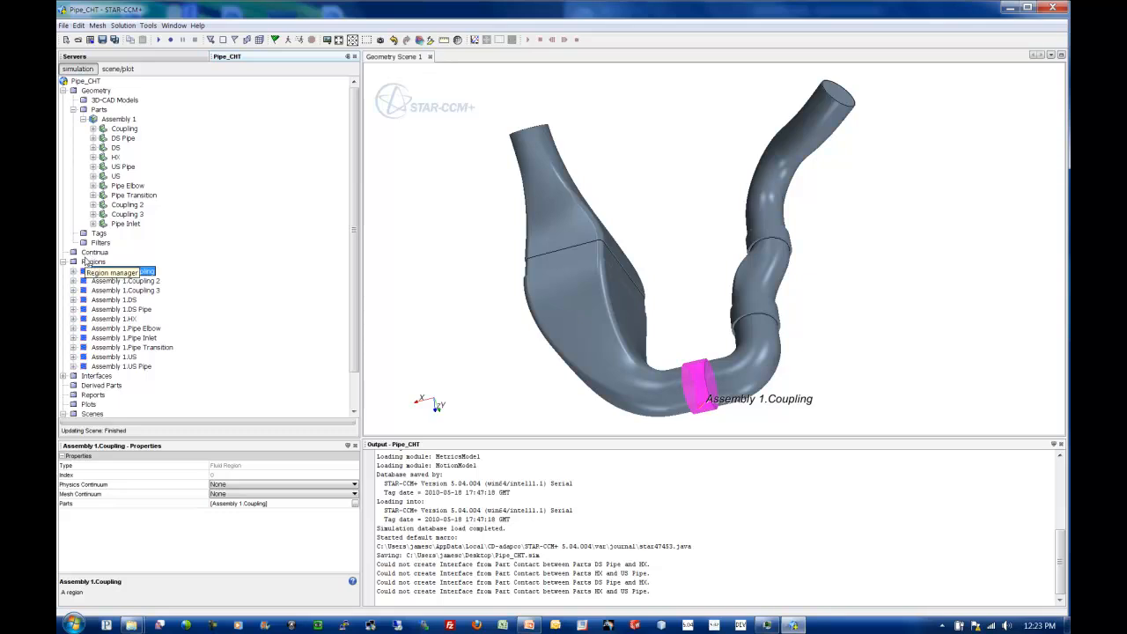
right_click(95, 252)
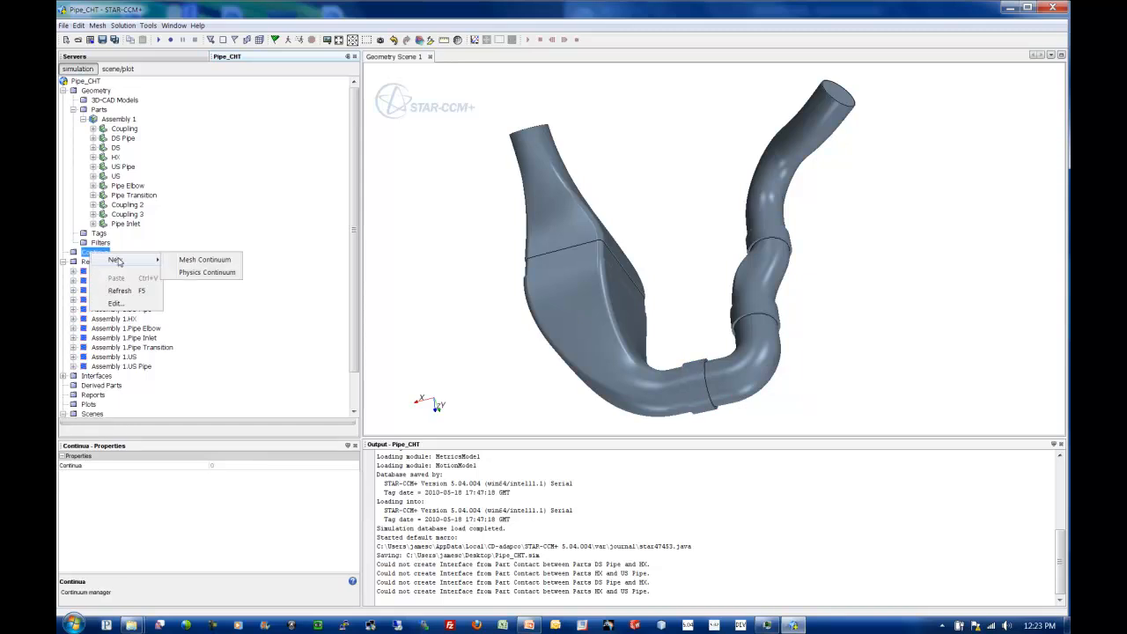
click(204, 258)
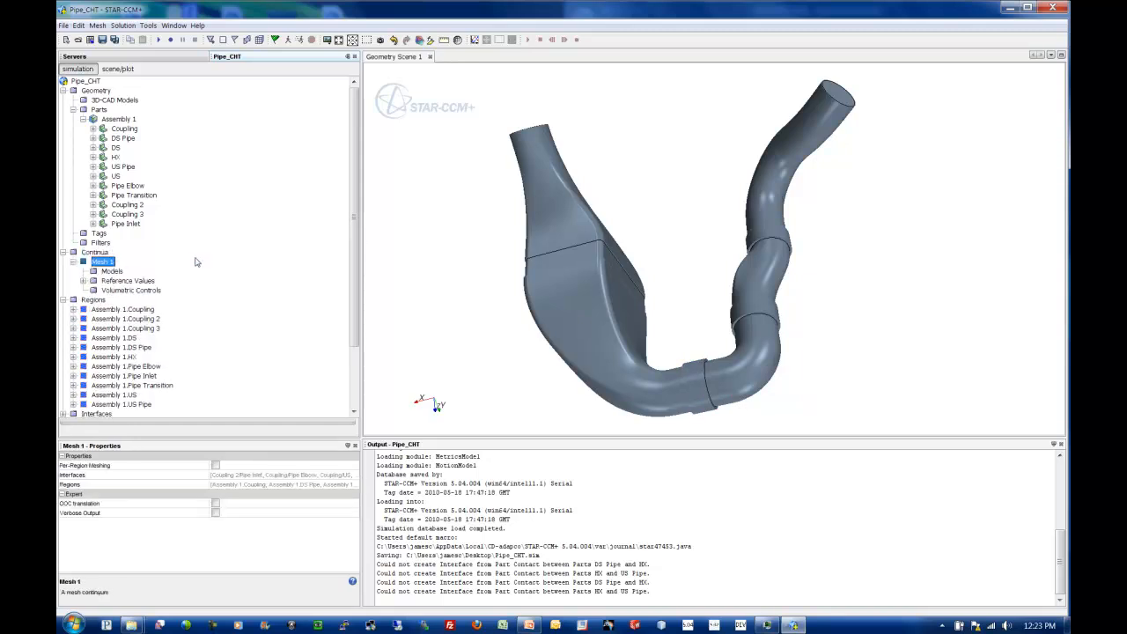
Step: Select the Surface Remesher, Polyhedral Mesher and Prism Layer Mesher as the continuum's meshing models
right_click(113, 271)
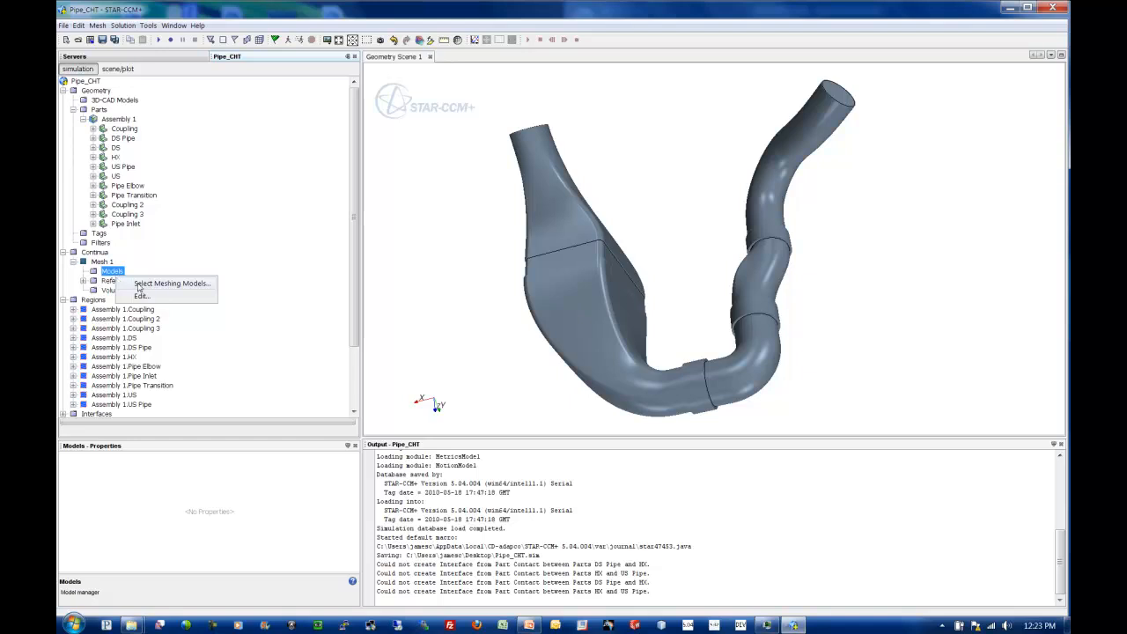
click(172, 282)
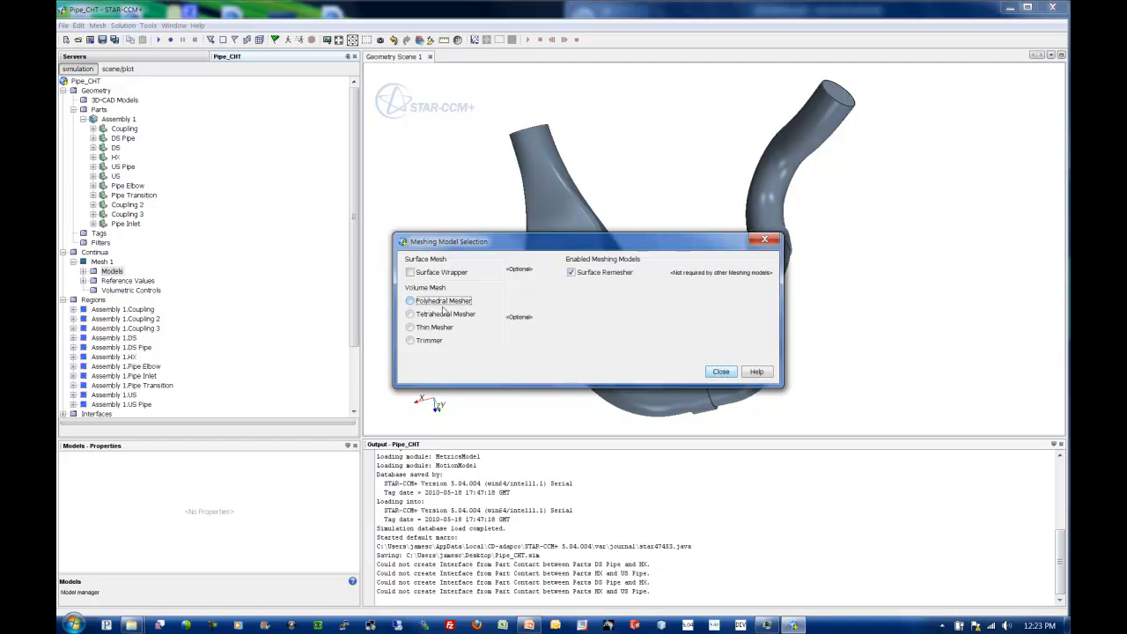
click(408, 300)
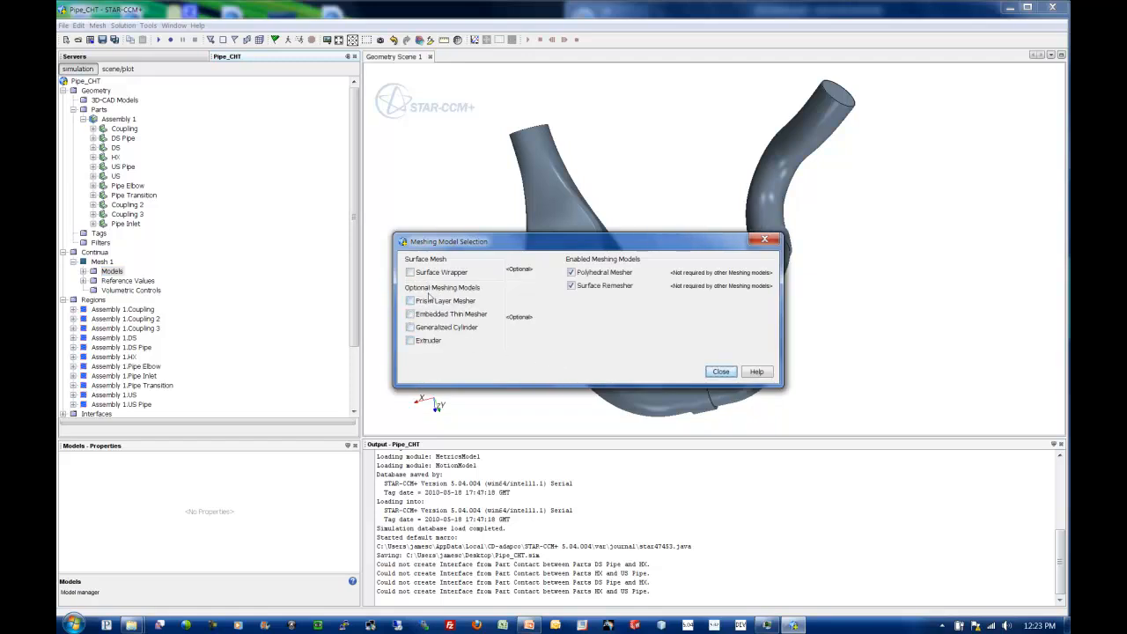
click(408, 299)
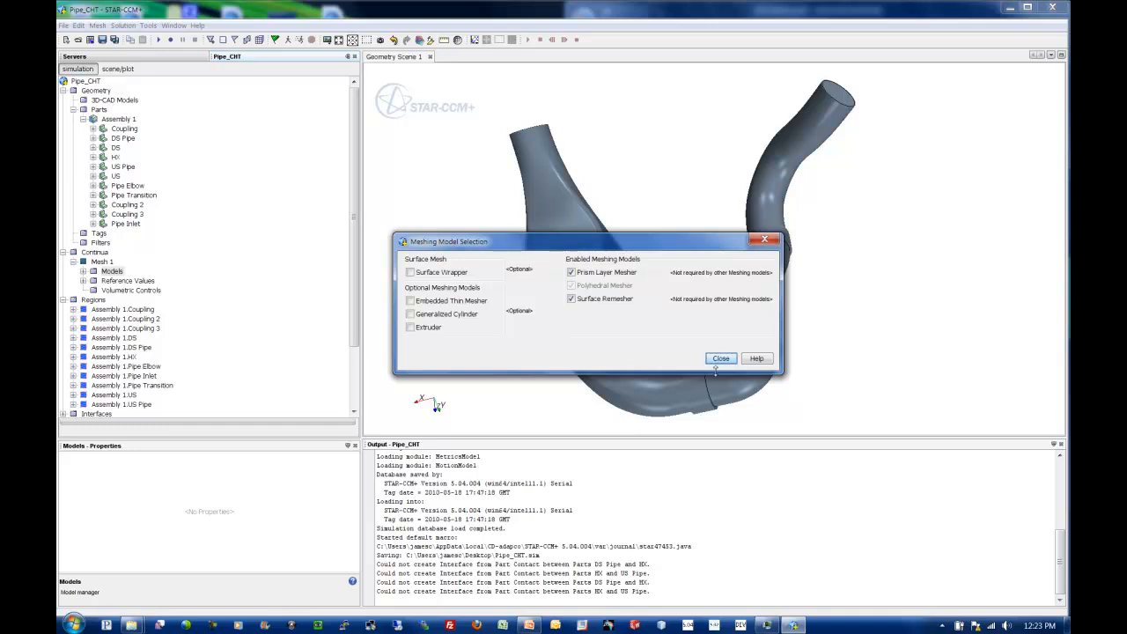
click(720, 359)
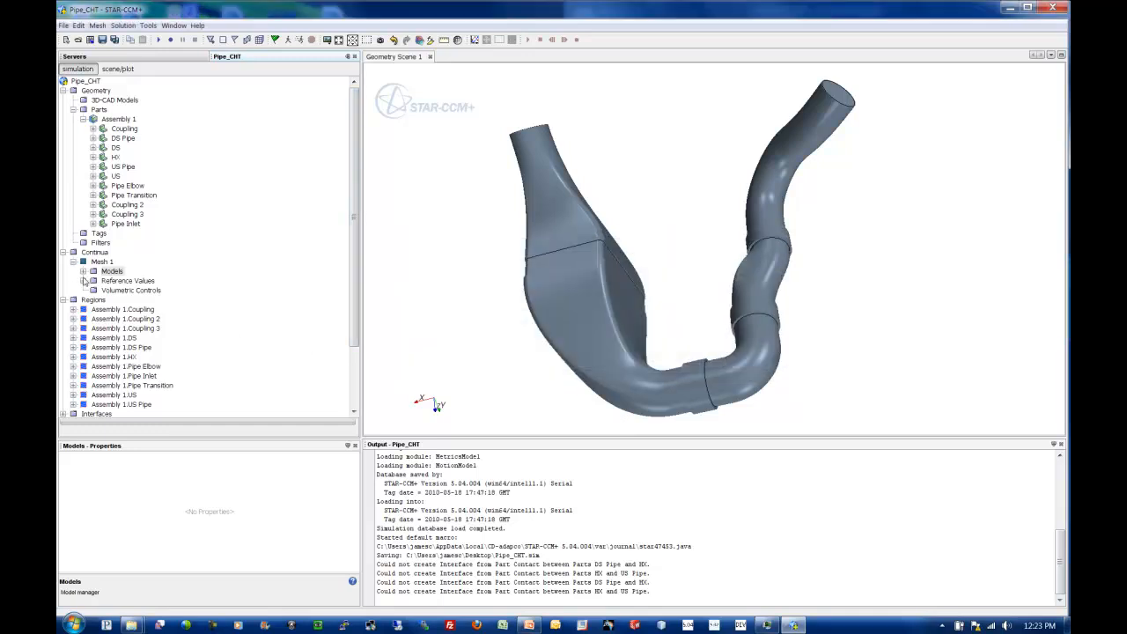
Step: Edit the Prism Layer Mesher's minimum thickness and layer reduction percentages in its properties
click(85, 271)
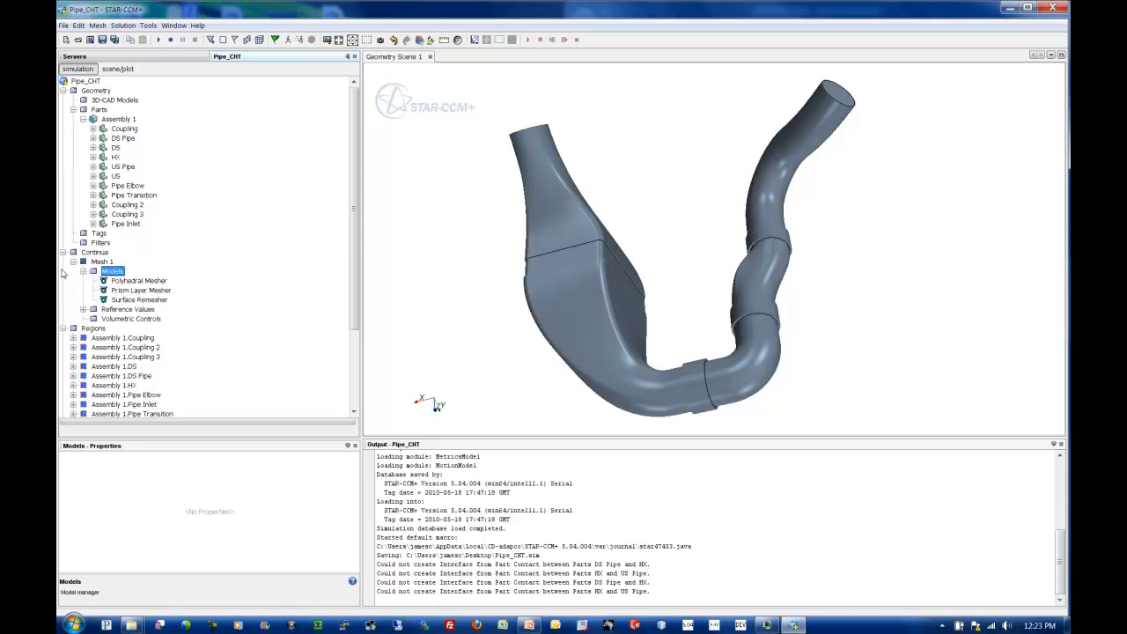
mouse_move(181, 292)
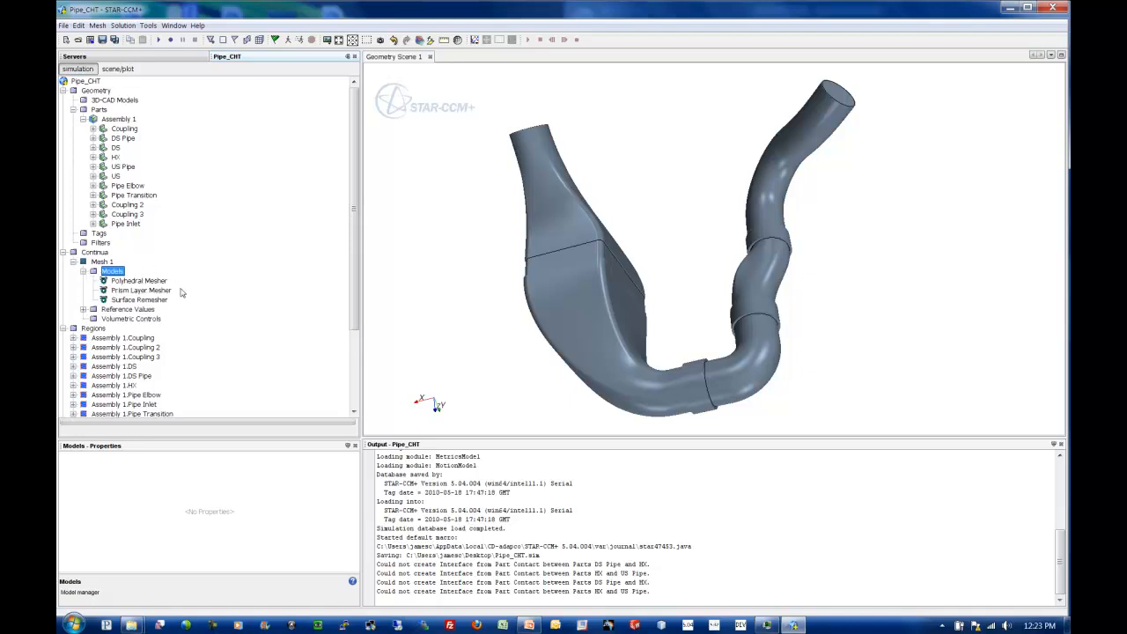
click(137, 280)
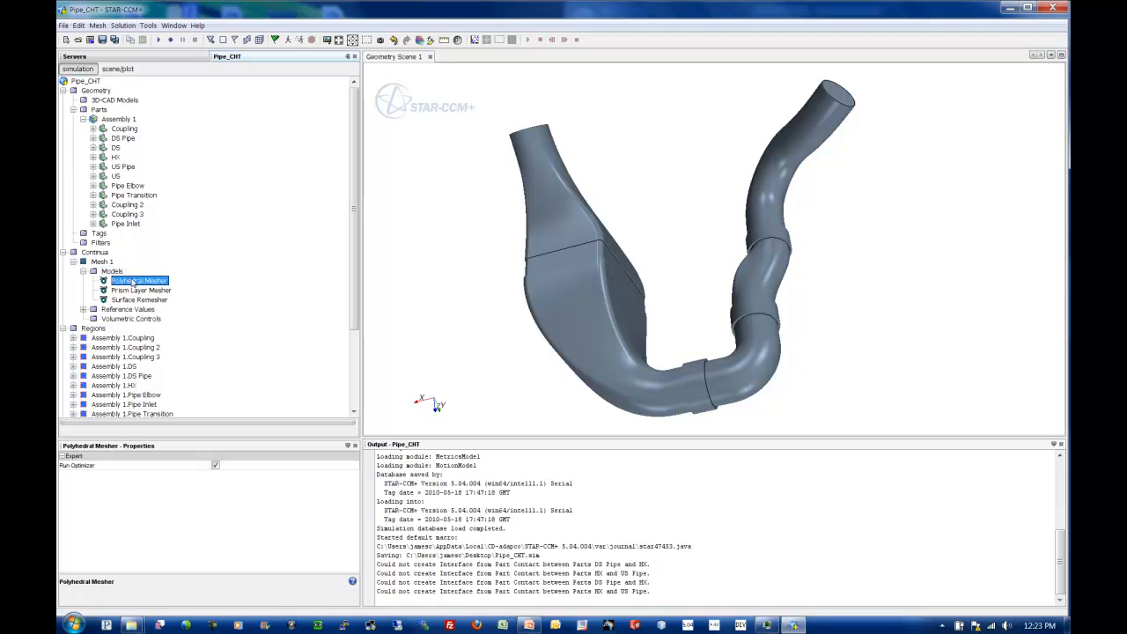
click(141, 288)
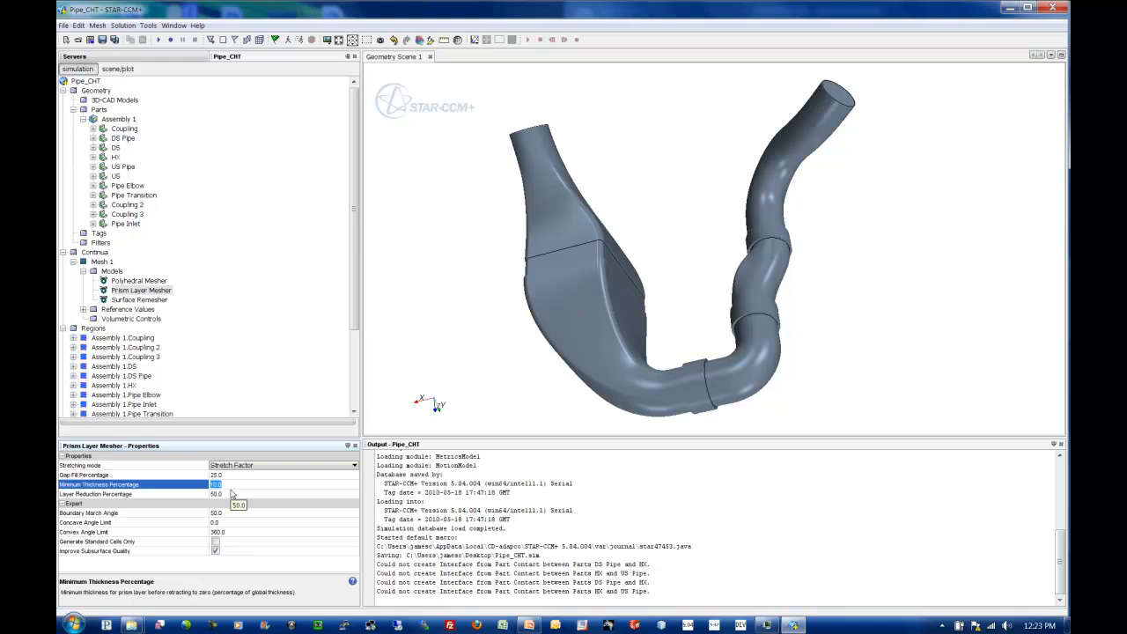
text(1)
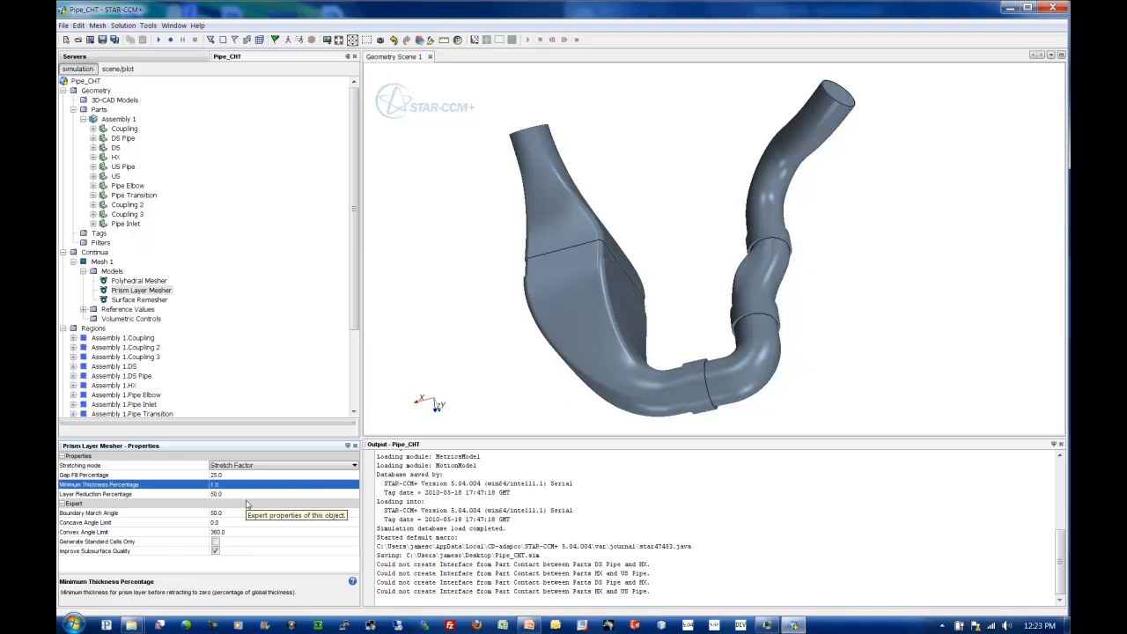
click(132, 493)
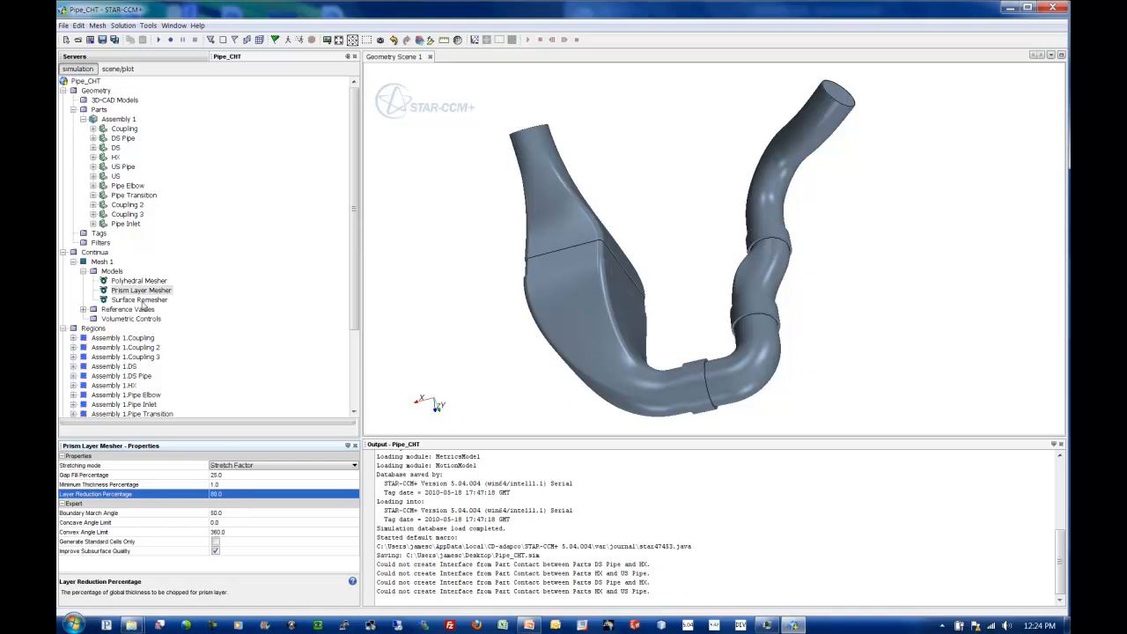
Step: Review the Surface Remesher settings and expand Mesh 1's Reference Values list
click(139, 299)
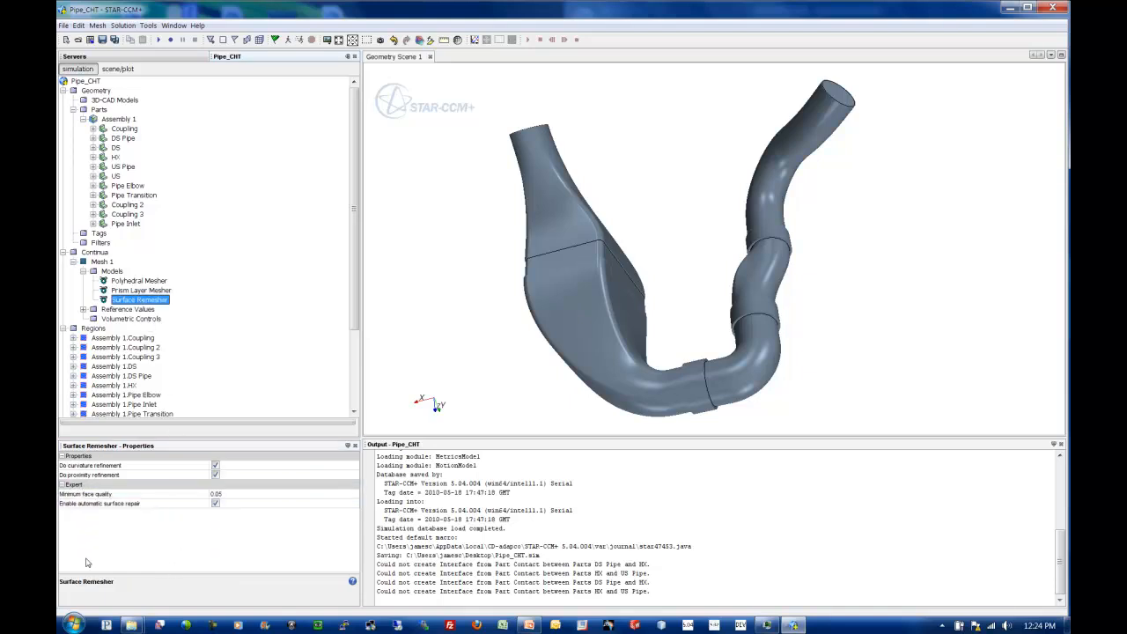
mouse_move(185, 543)
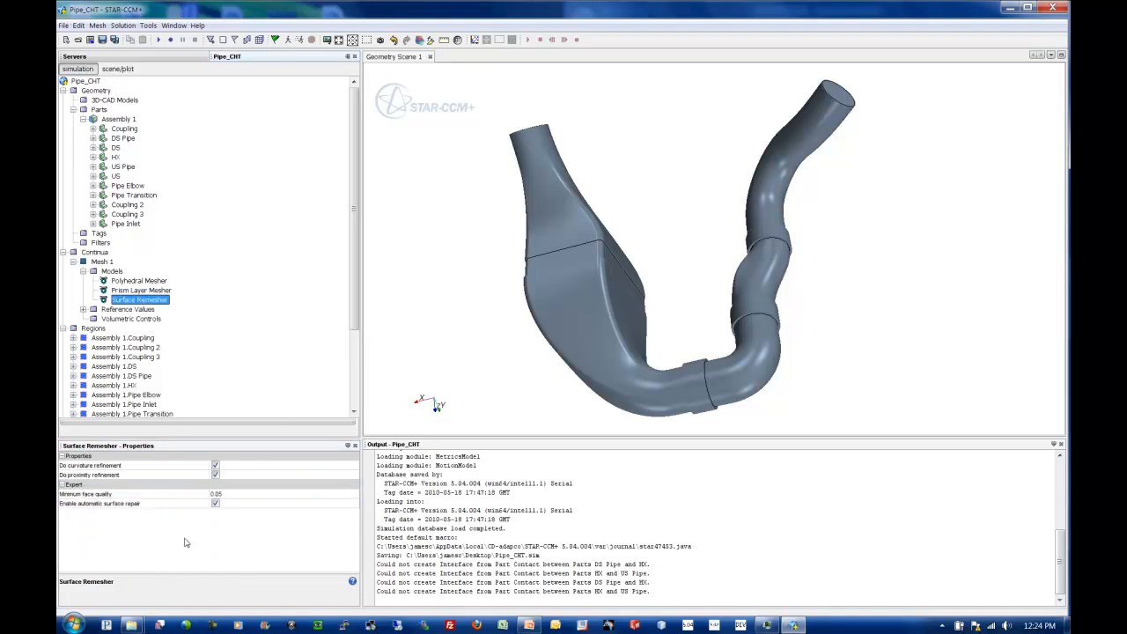
mouse_move(221, 486)
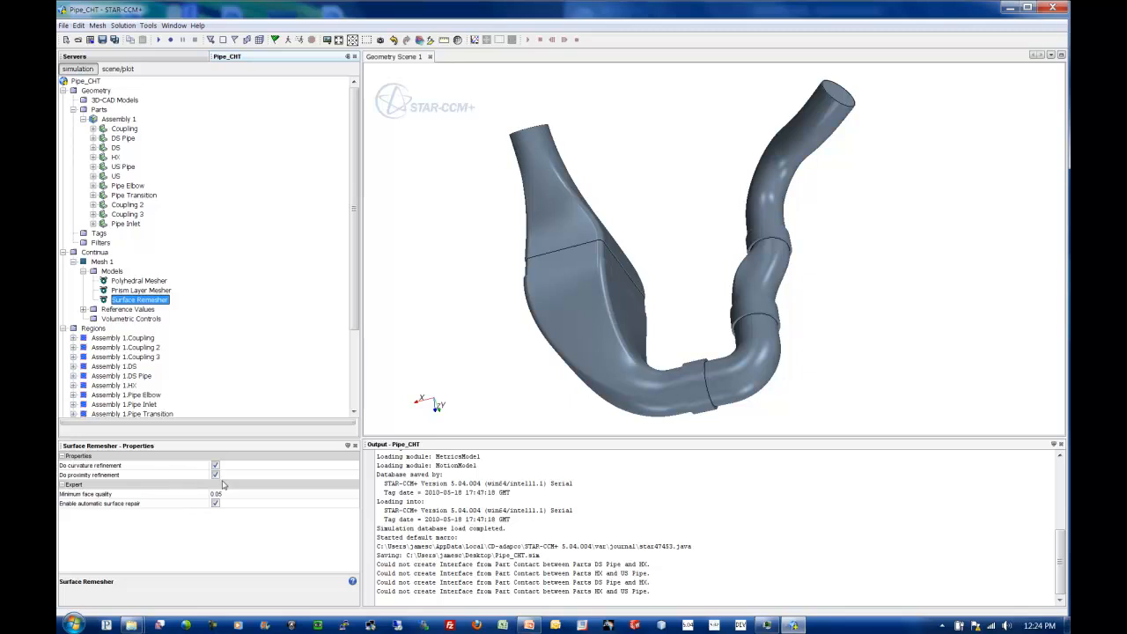
scroll(up, 3)
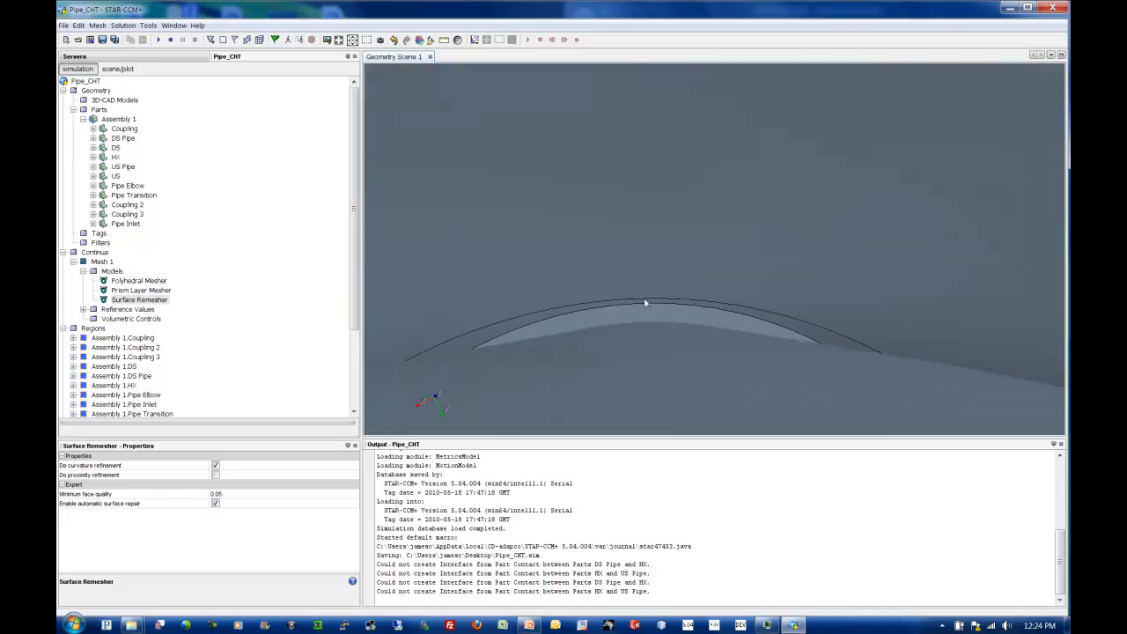
mouse_move(632, 365)
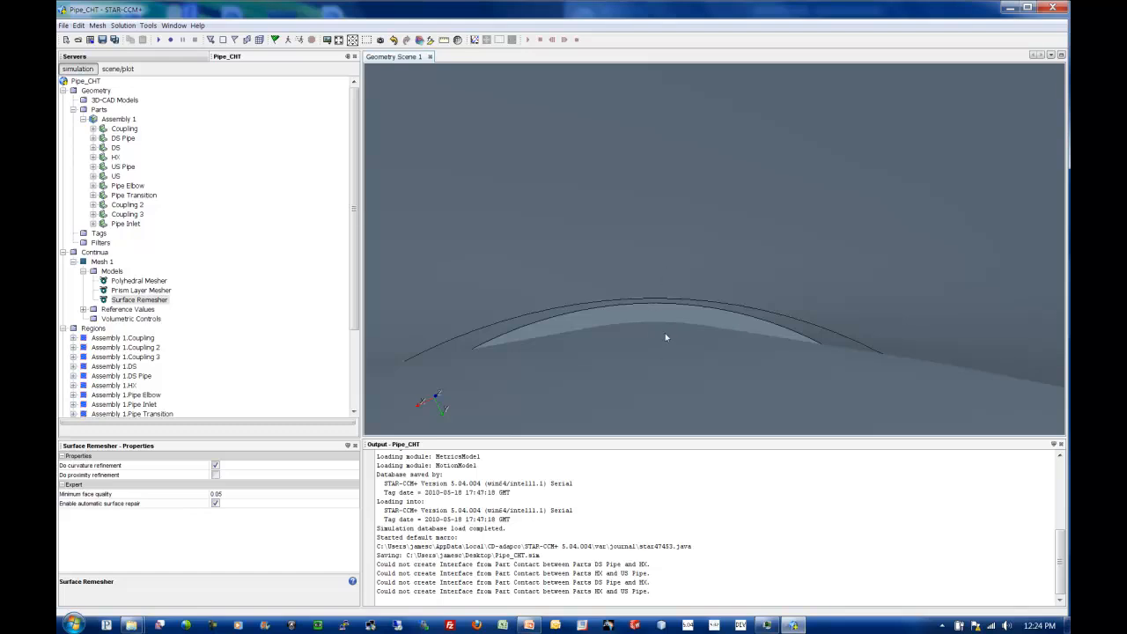
mouse_move(629, 345)
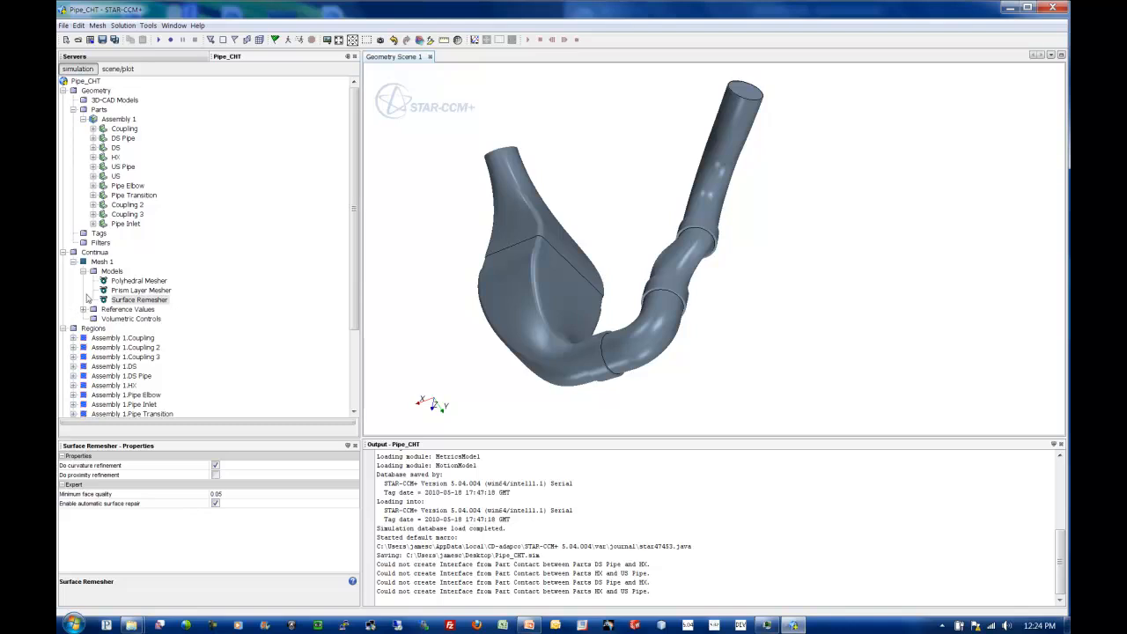
click(87, 271)
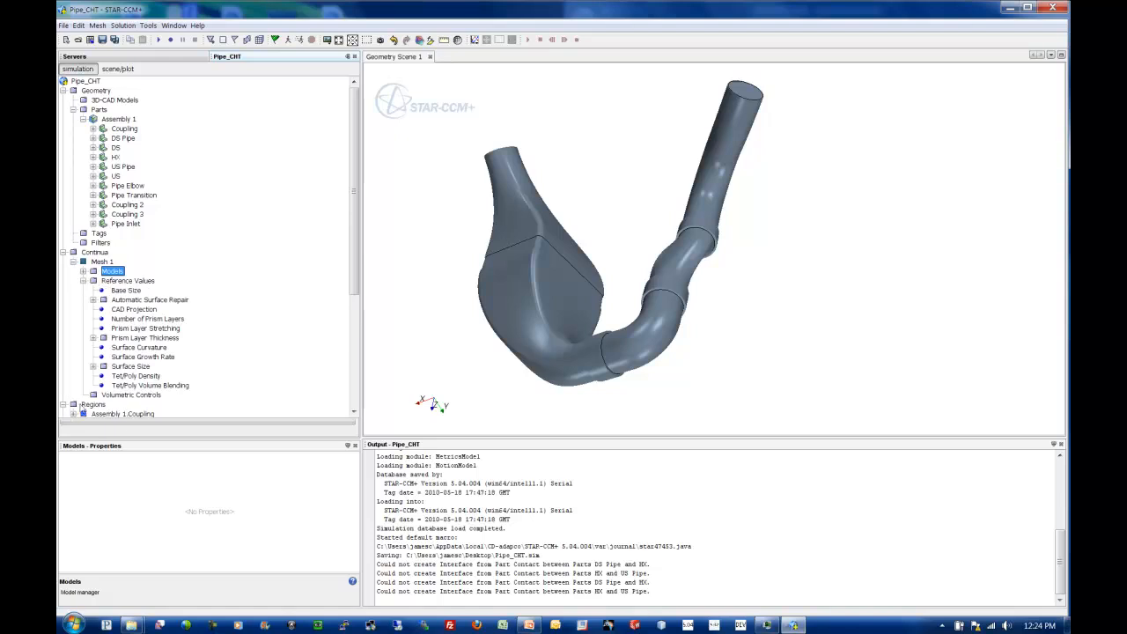
Step: Bring up the Base Size reference value while inspecting the pipe bend and chamber surfaces up close
click(127, 288)
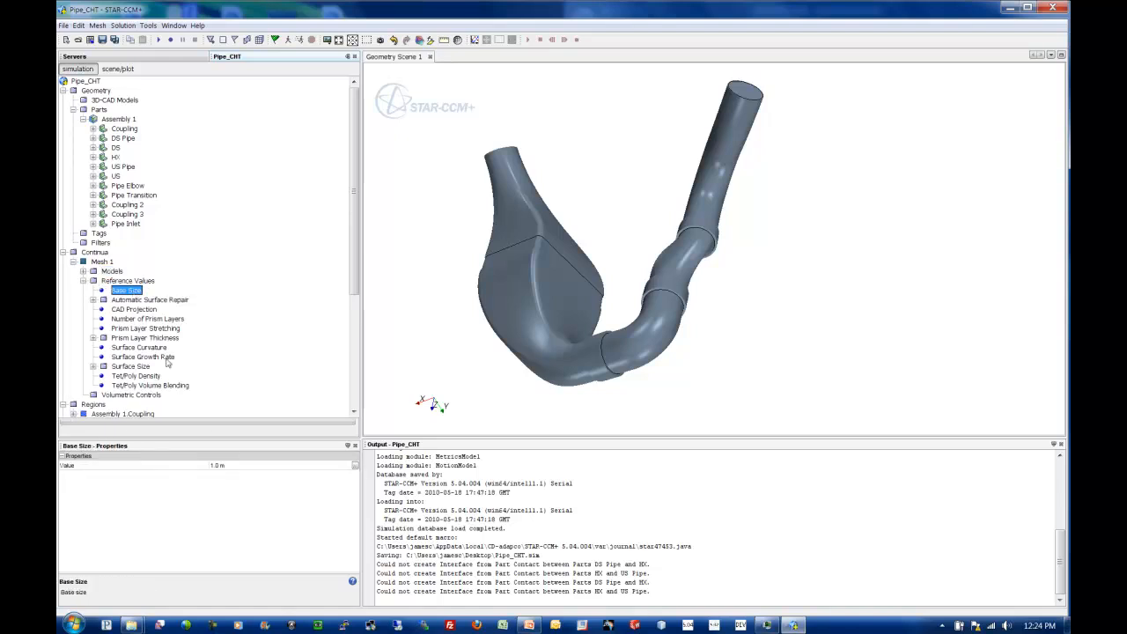
click(132, 465)
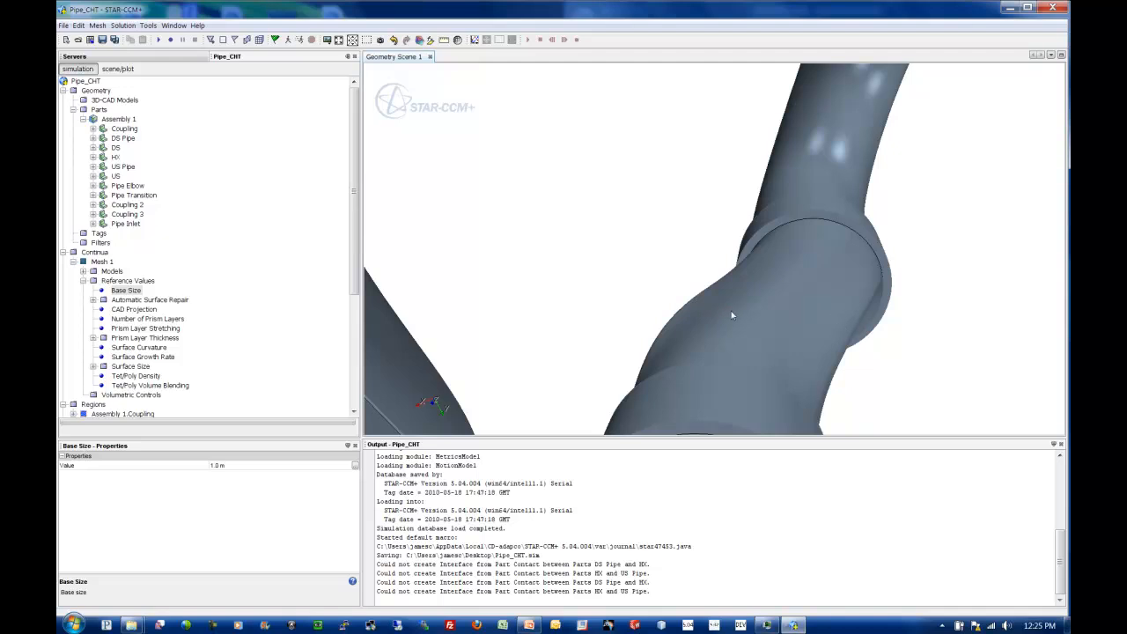
drag(731, 317, 726, 359)
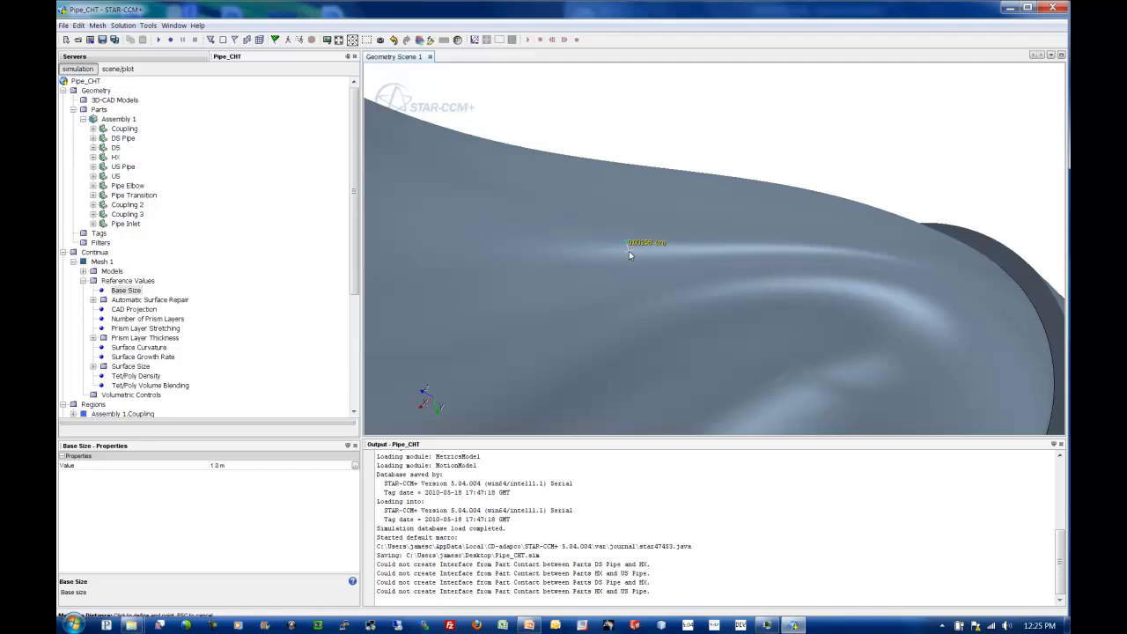
drag(628, 243, 630, 290)
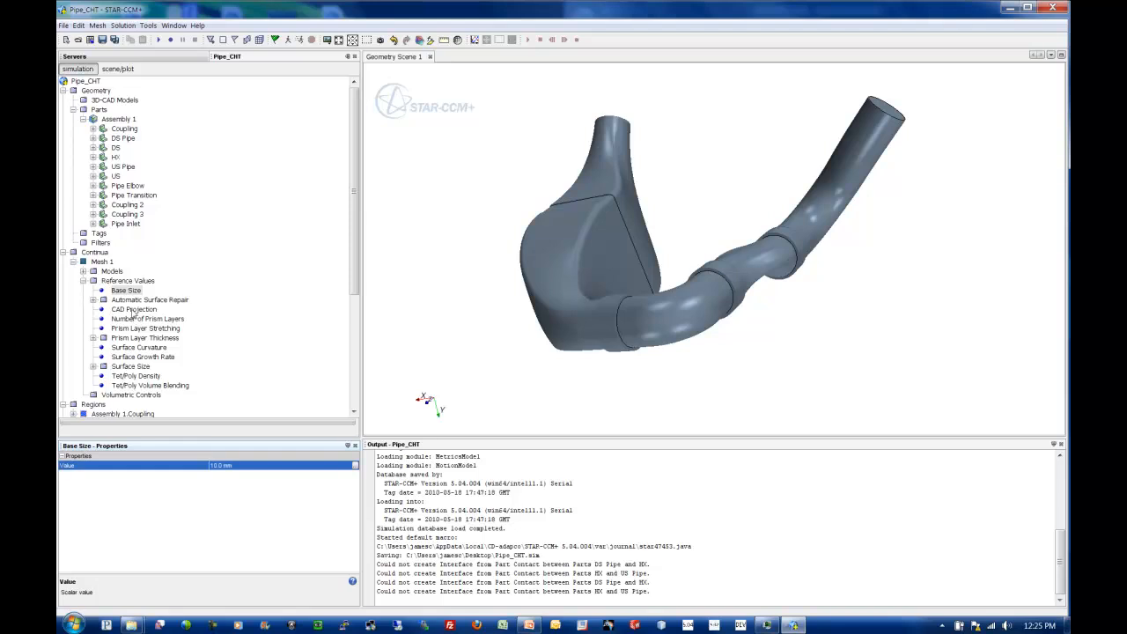
Step: Show the CAD Projection option while orbiting the coupling ring around the pipe bend
click(134, 308)
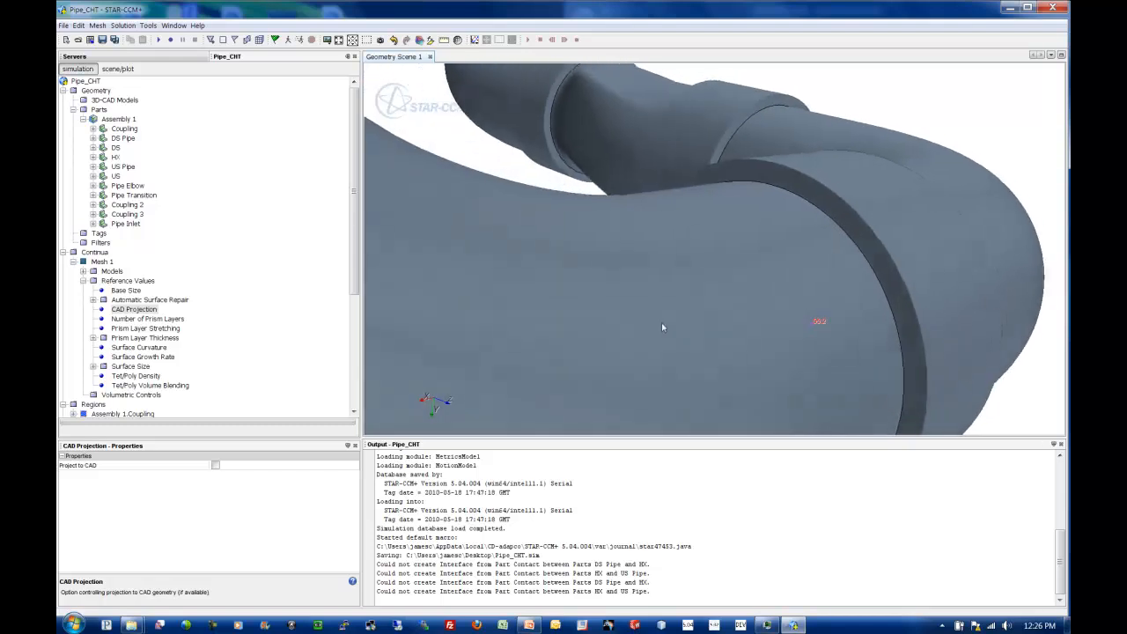
drag(662, 327, 791, 341)
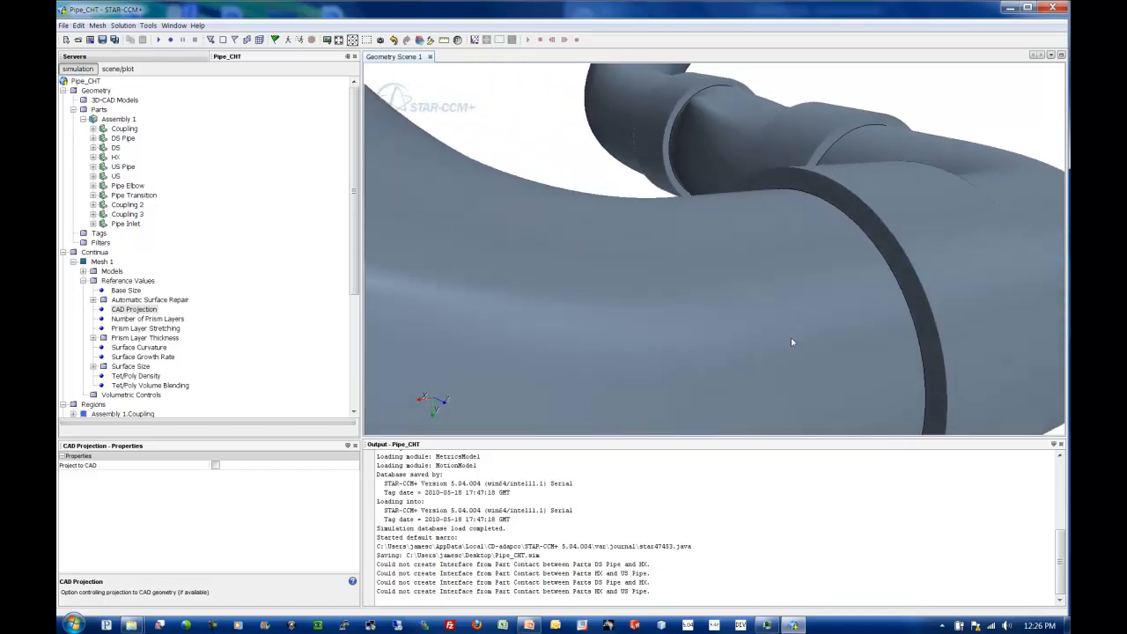
mouse_move(739, 303)
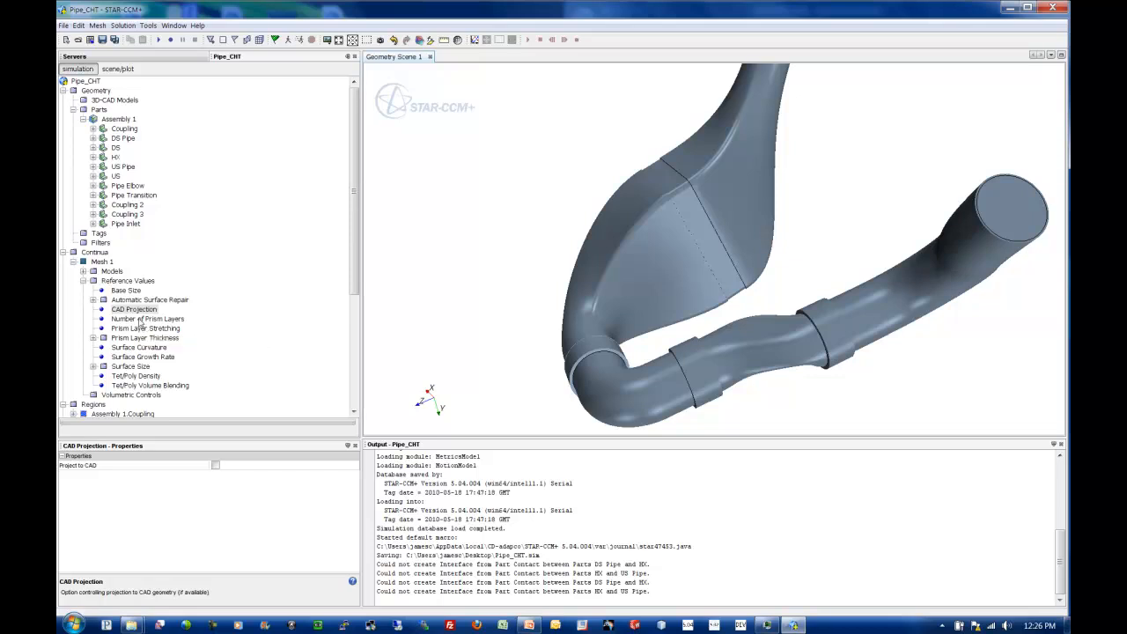
Step: Set Number of Prism Layers to 4 and Prism Layer Stretching to 1.2
click(148, 317)
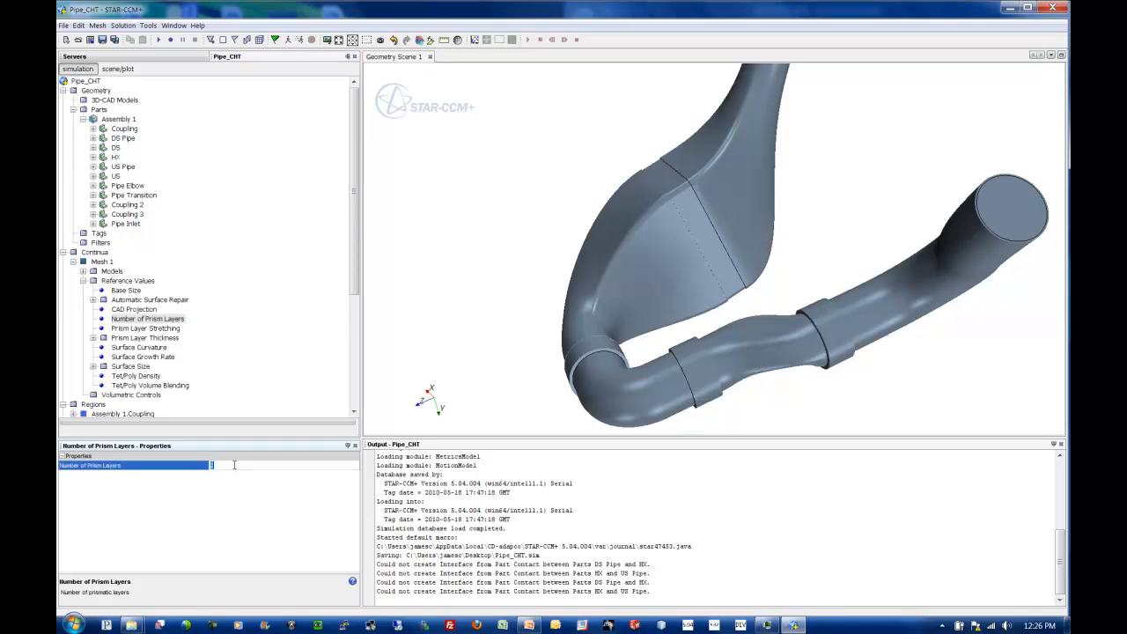
text(4)
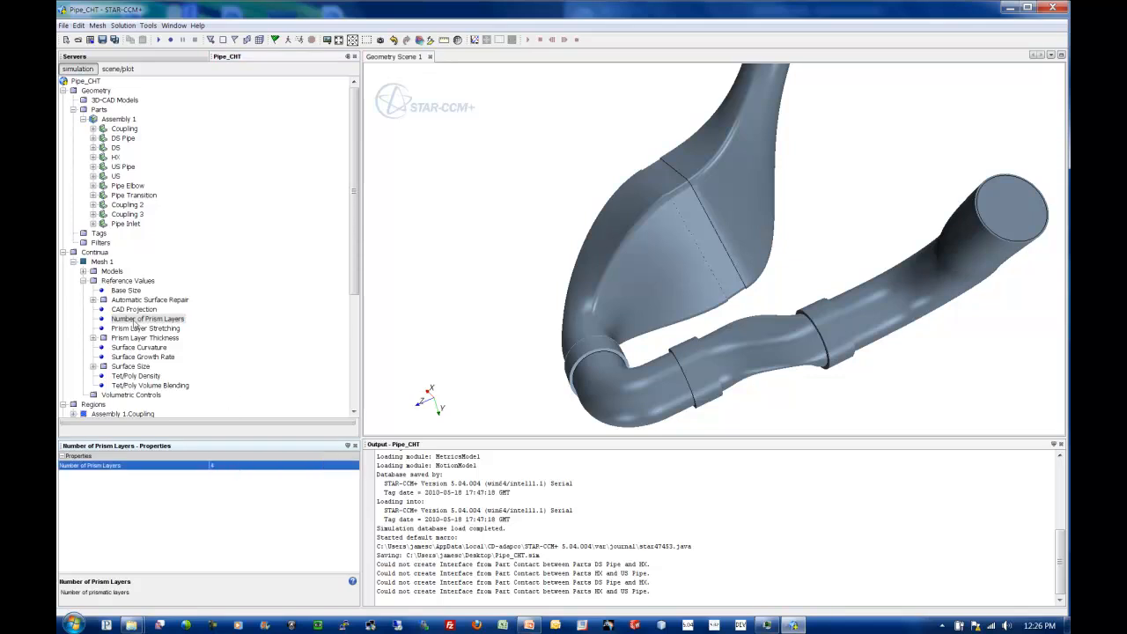
click(146, 328)
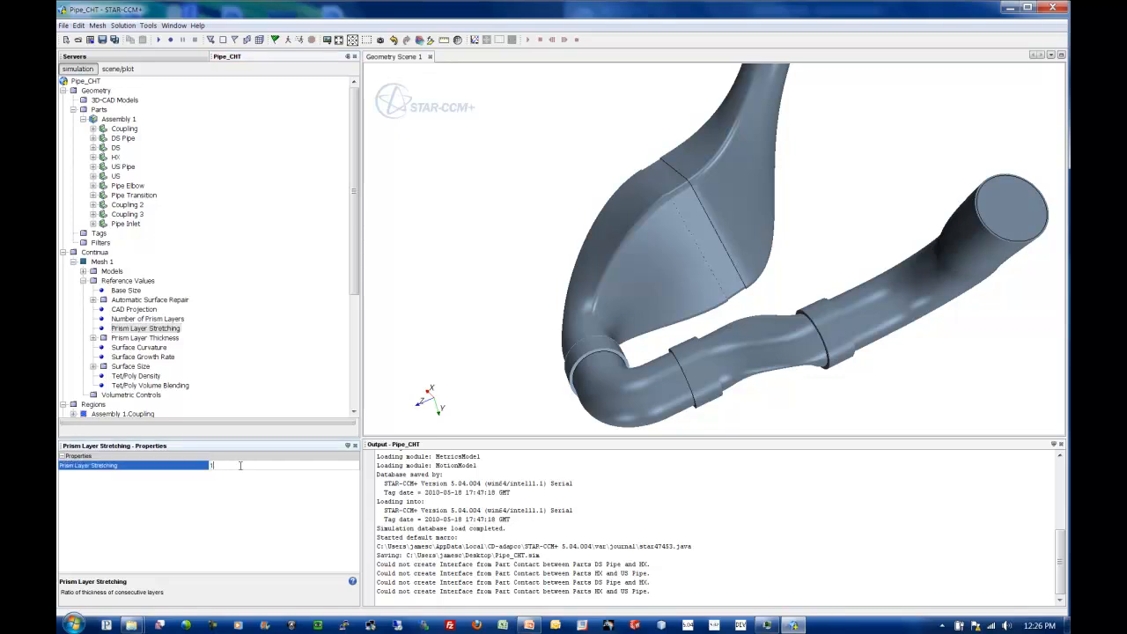
text(.2)
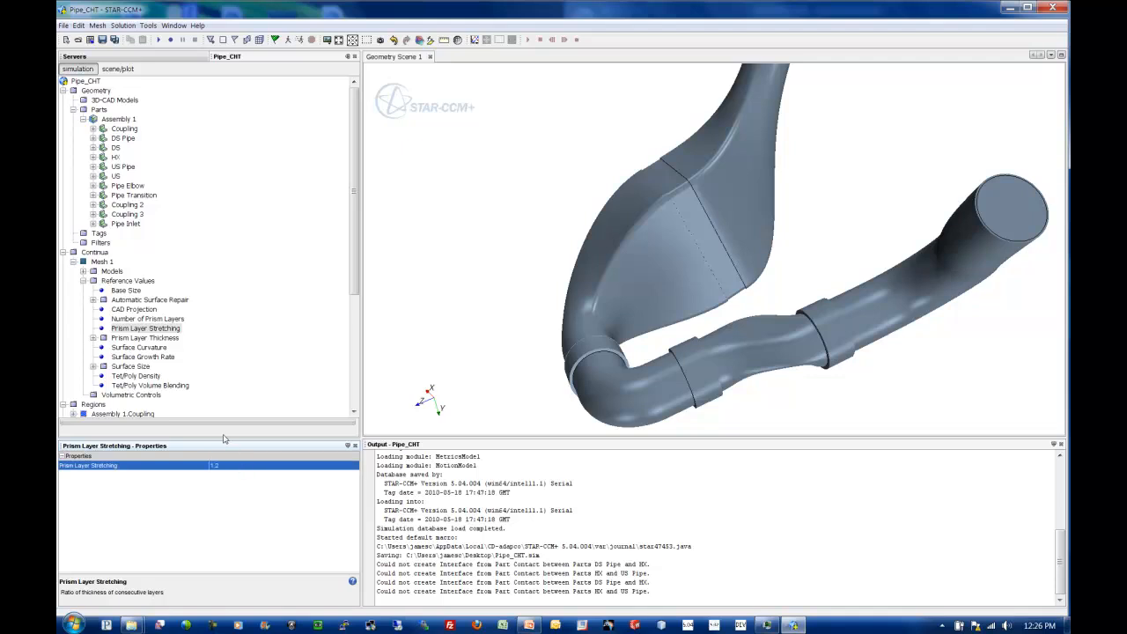
Step: Make the prism layer thickness an absolute size of 2.0 mm
click(138, 347)
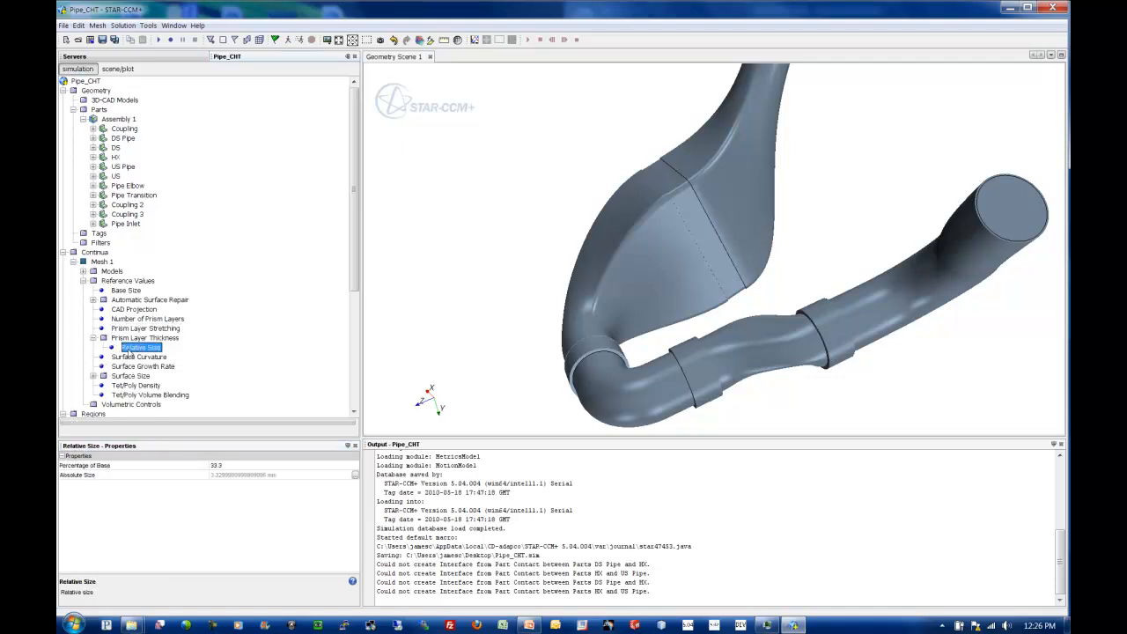
mouse_move(141, 345)
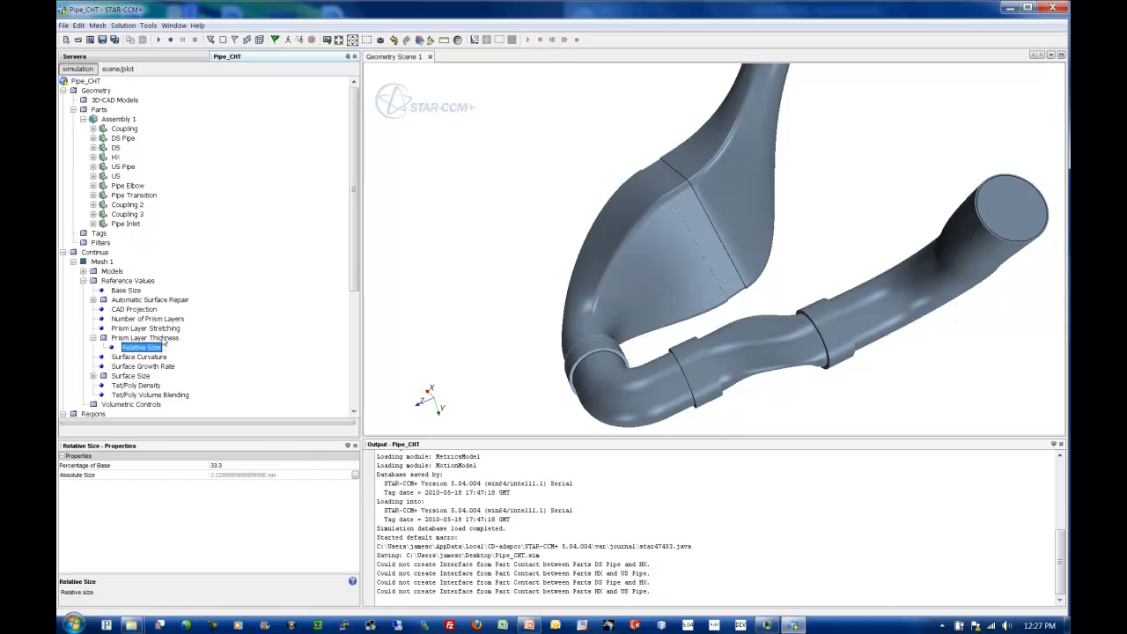
click(145, 338)
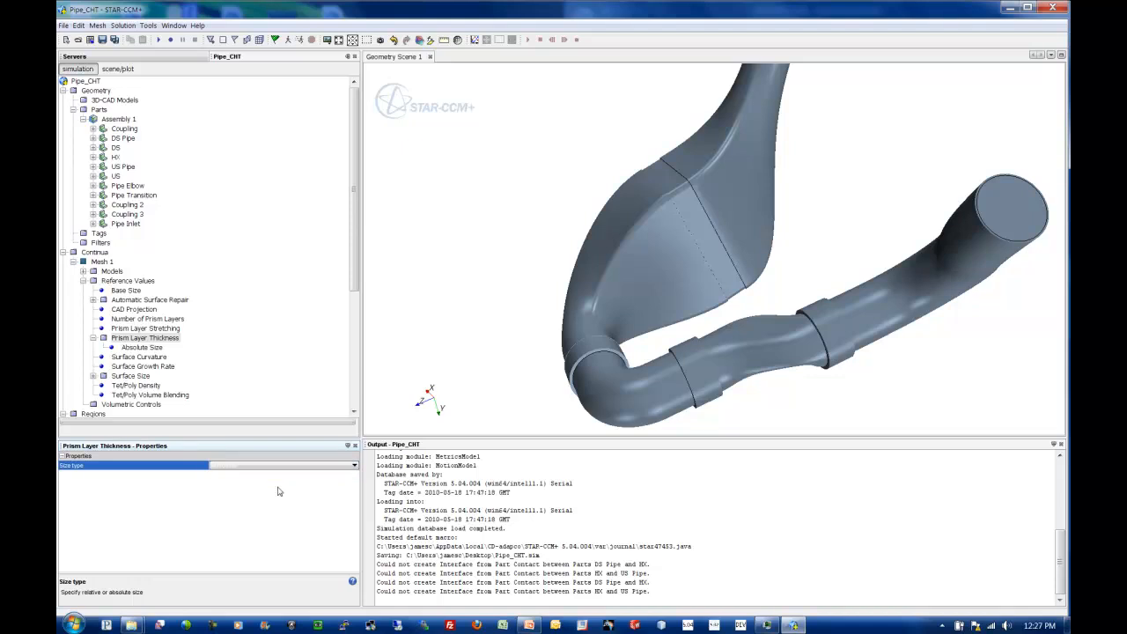
mouse_move(149, 365)
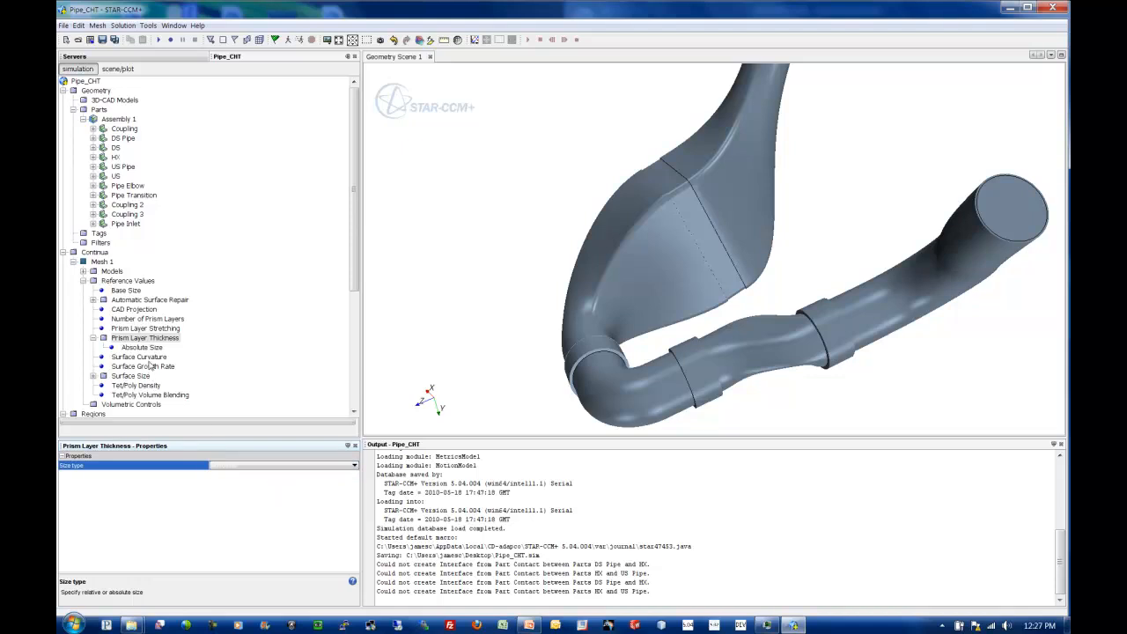
click(141, 346)
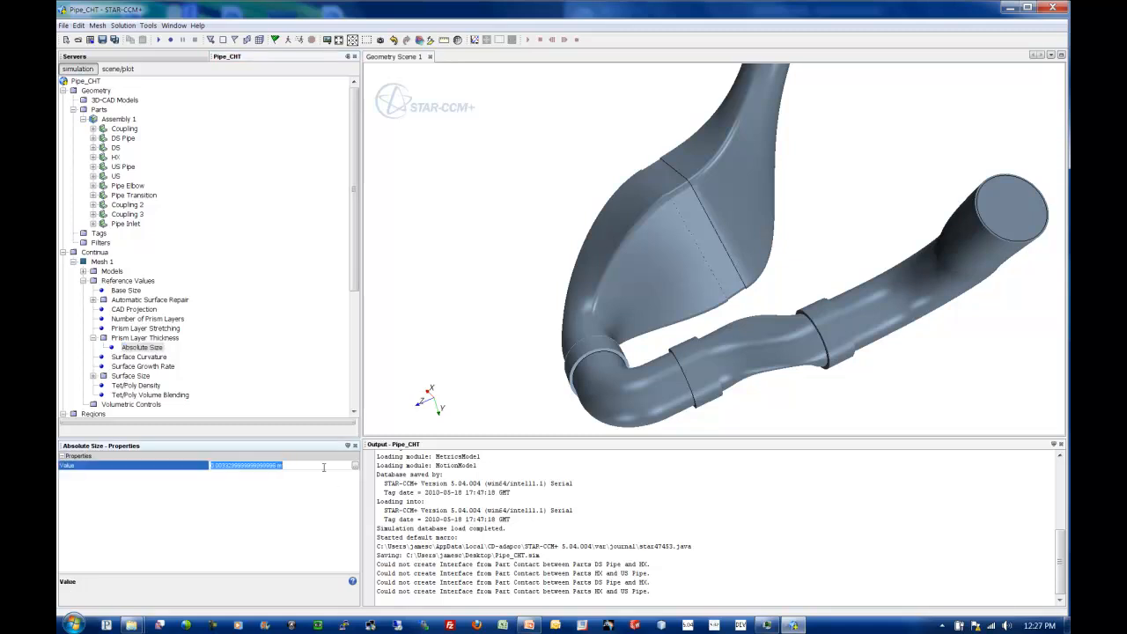
text(2mm)
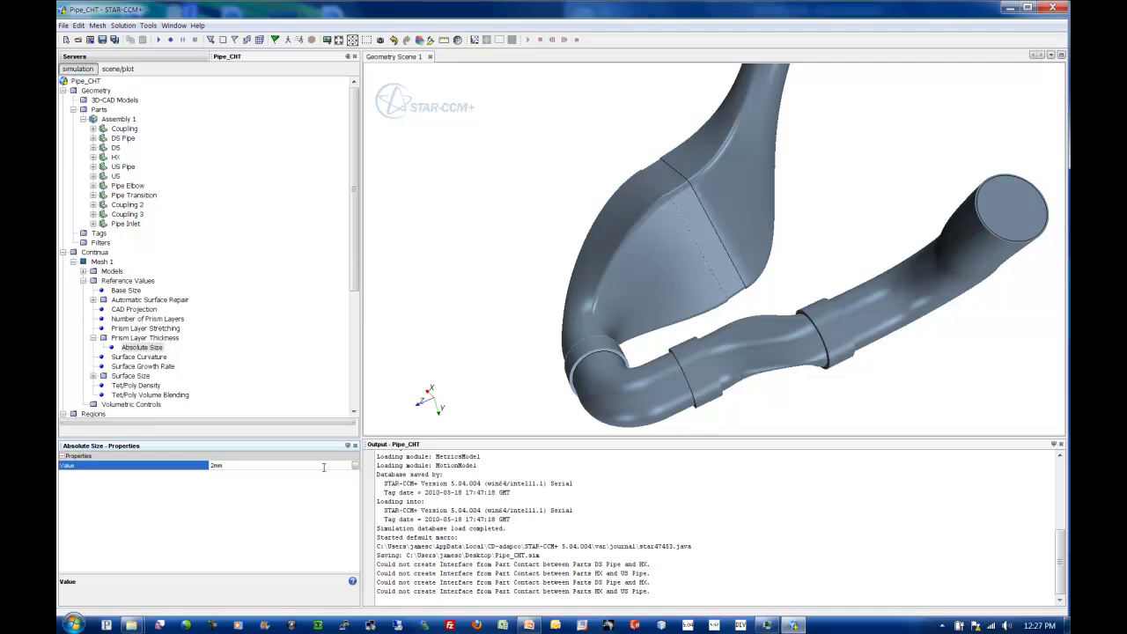
text(2.0 mm)
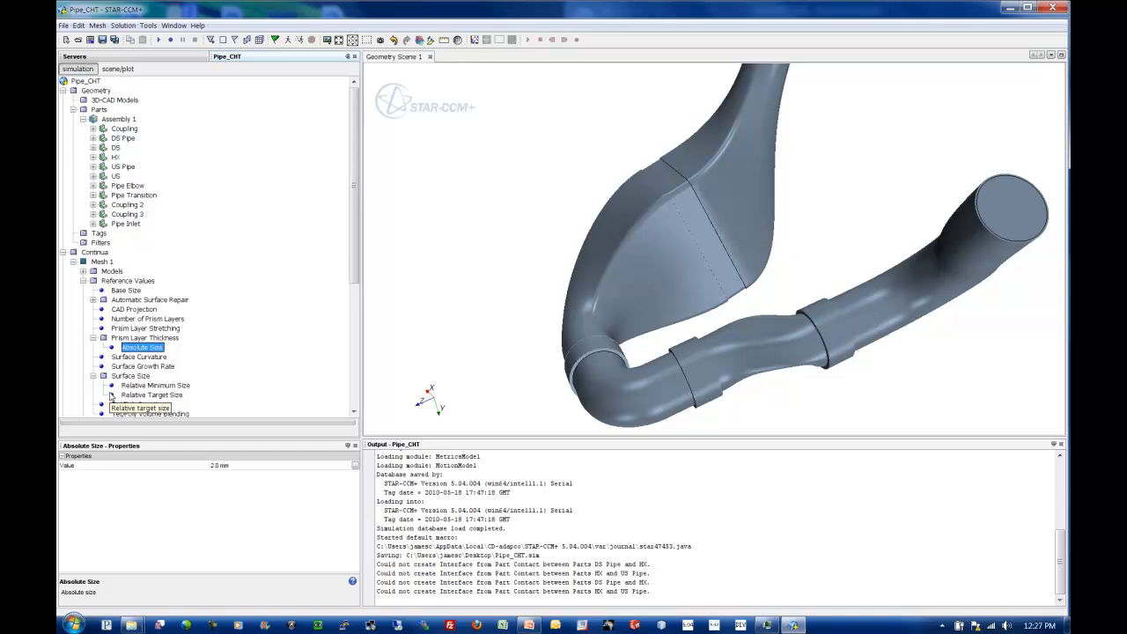
Step: Review the relative minimum and target surface sizes, then collapse the reference values
click(155, 384)
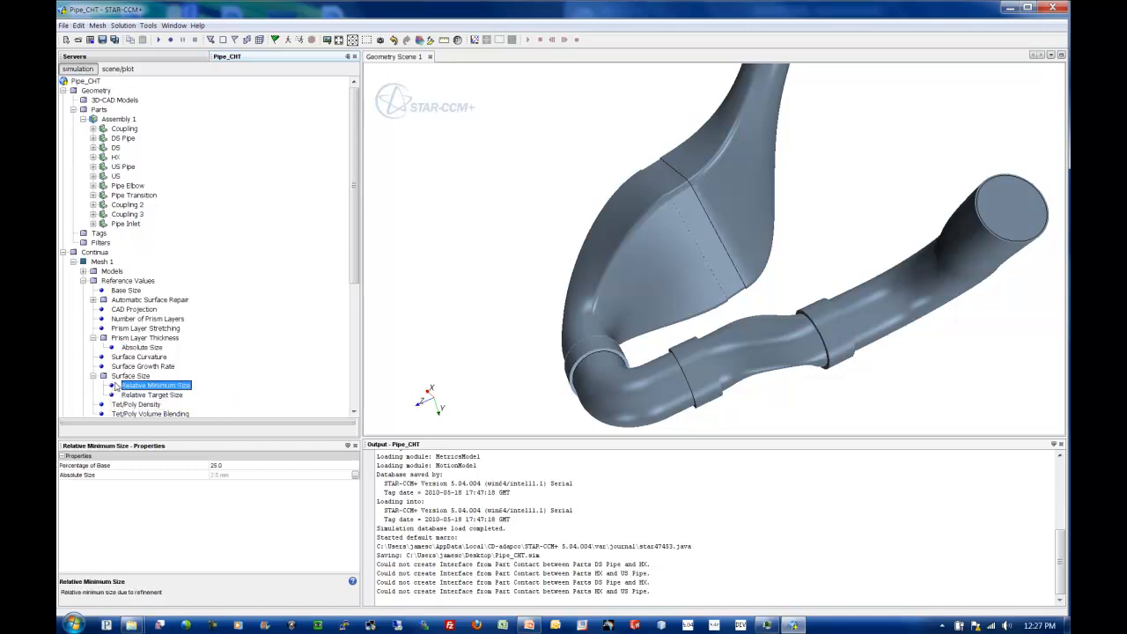
click(151, 394)
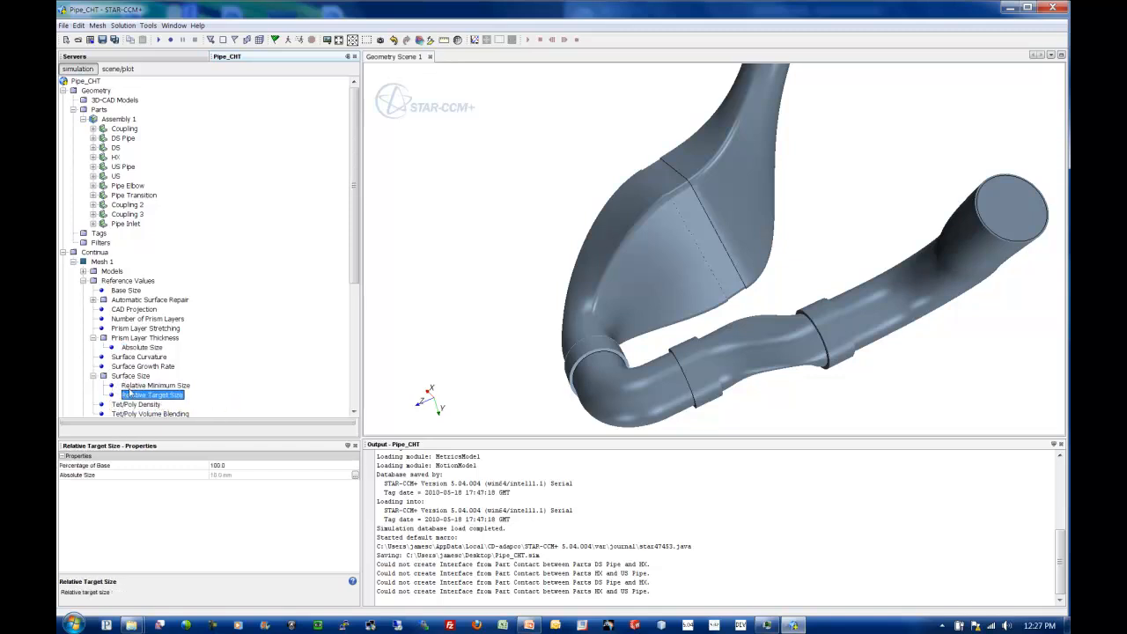
click(151, 394)
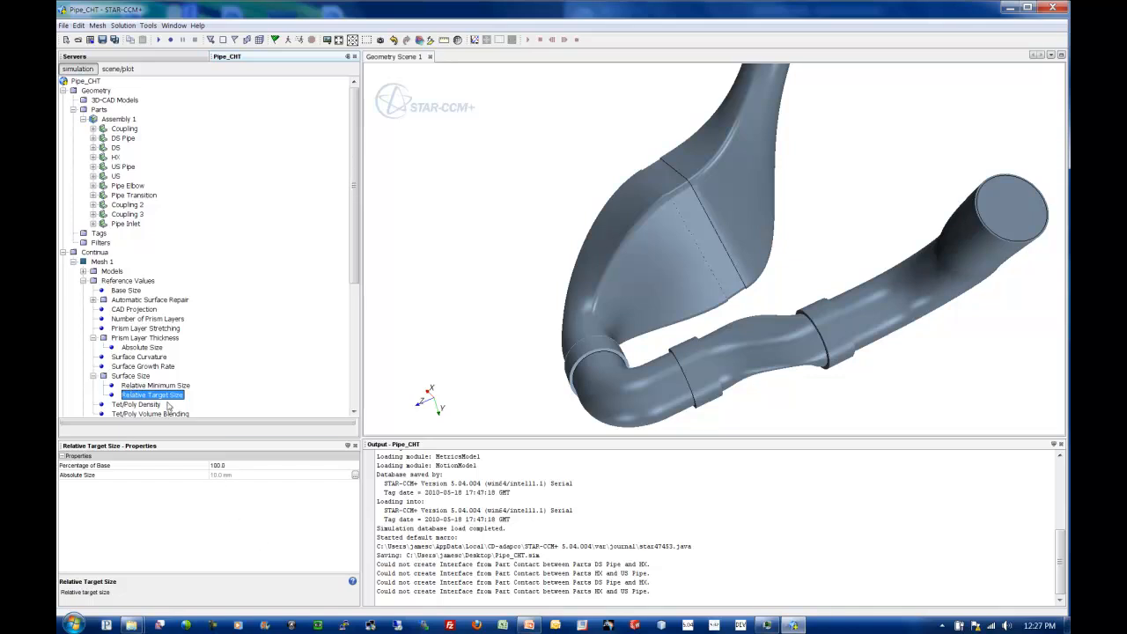
click(155, 384)
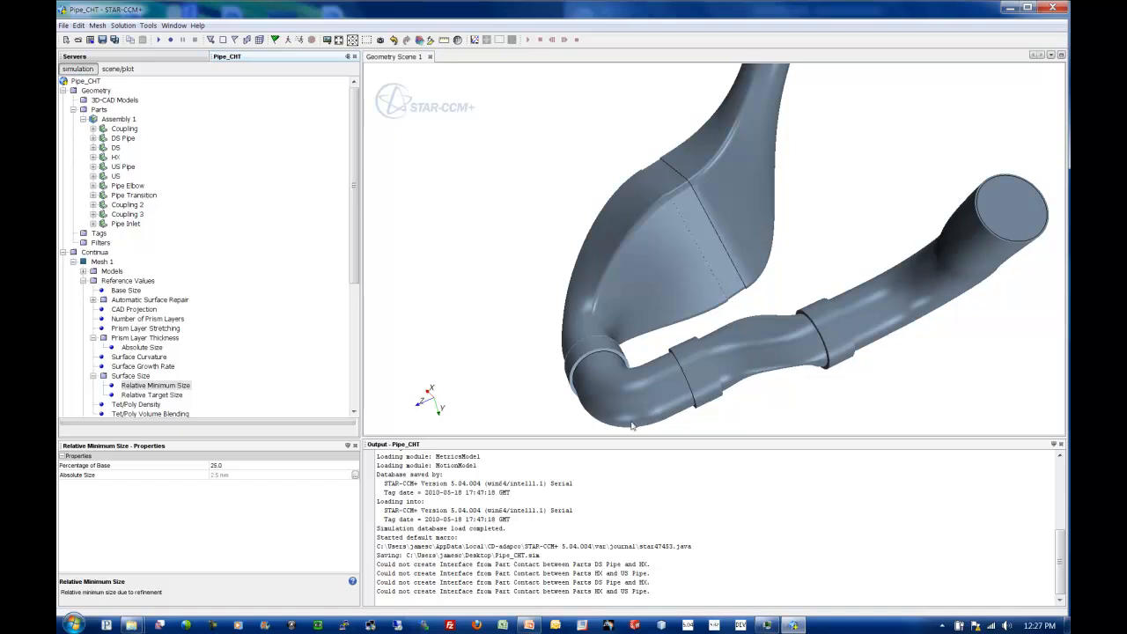
mouse_move(641, 222)
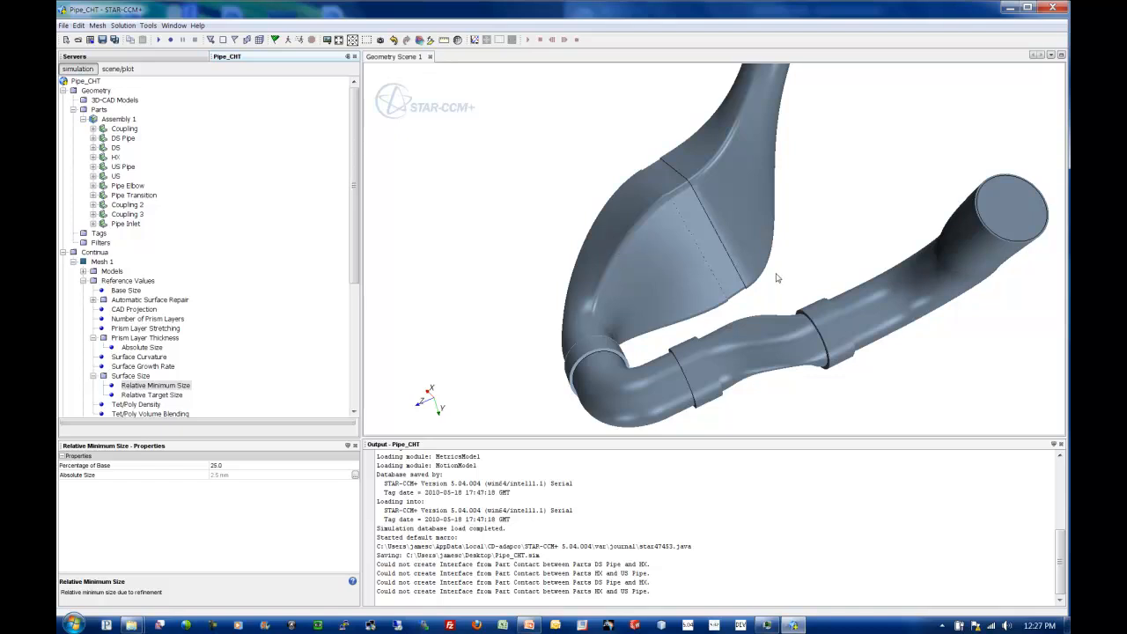
mouse_move(753, 329)
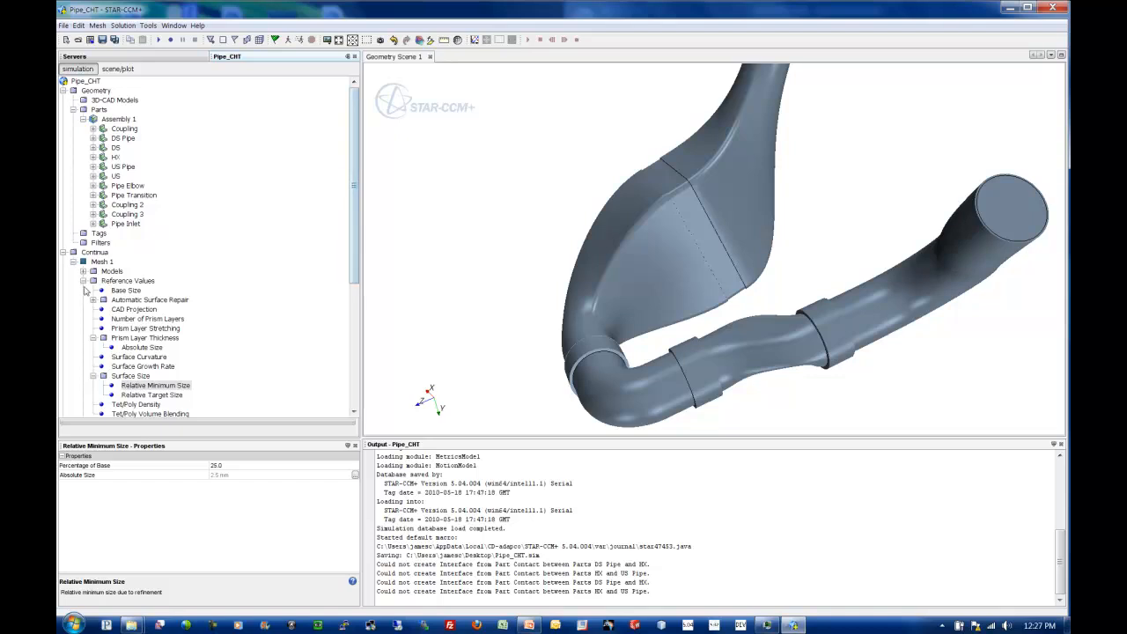
click(127, 280)
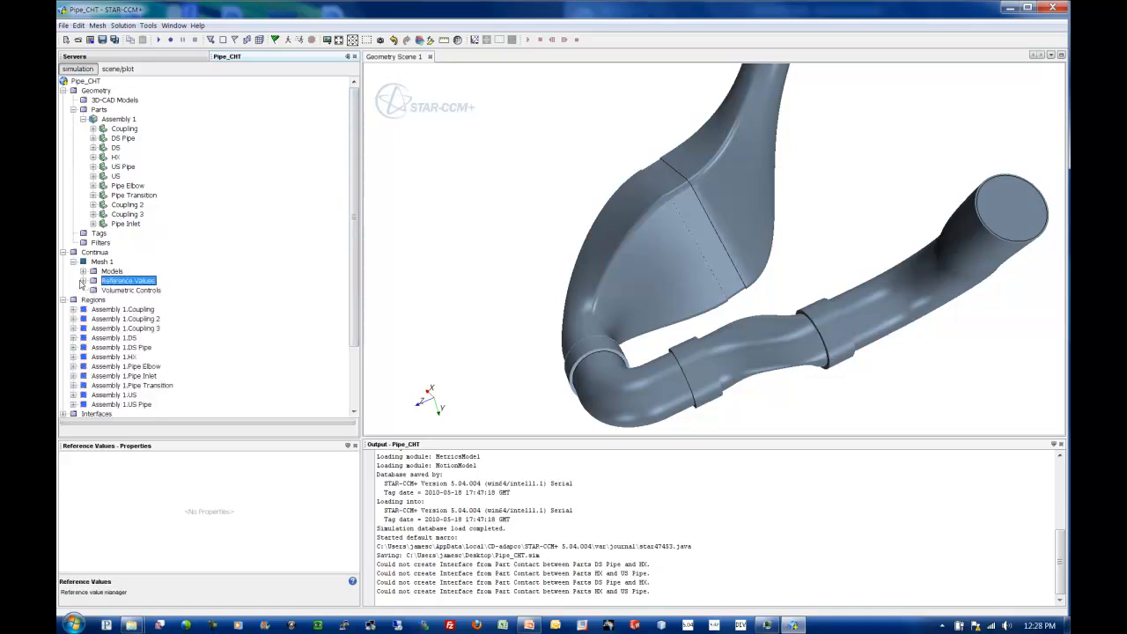
Step: Multi-edit the pipe regions and enable Customize Prism Mesh in their mesh conditions
click(74, 260)
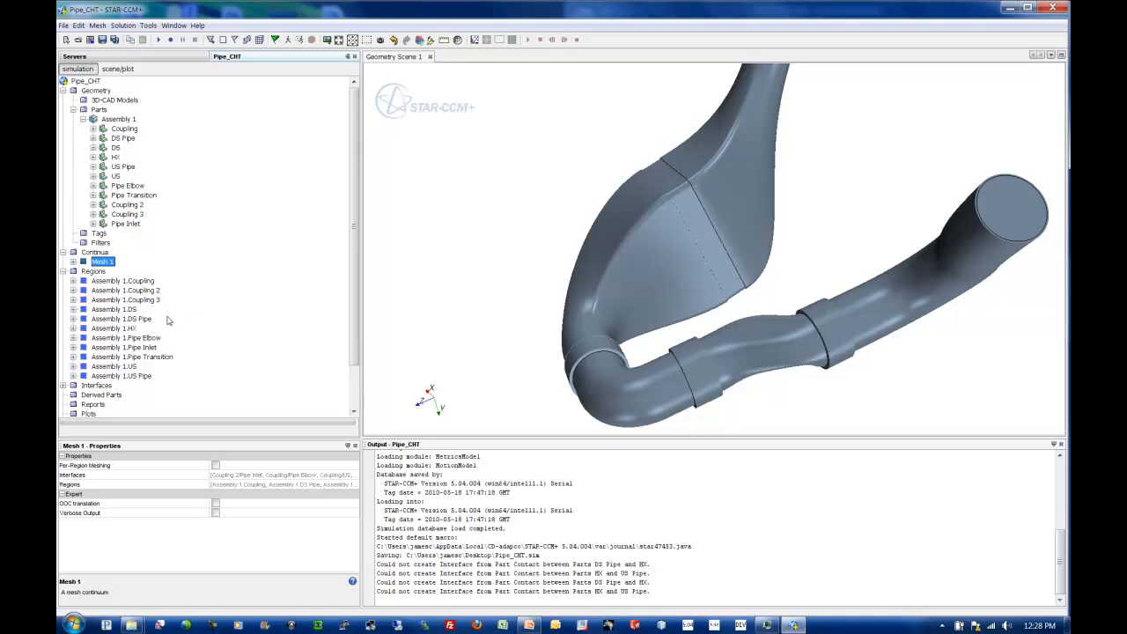
click(121, 280)
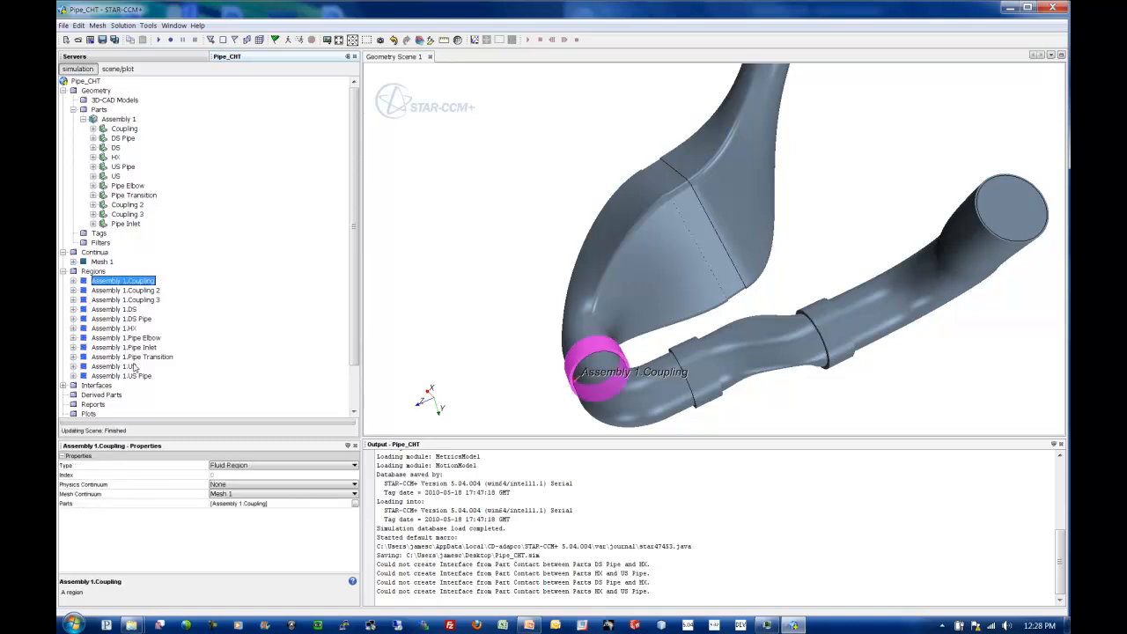
click(120, 375)
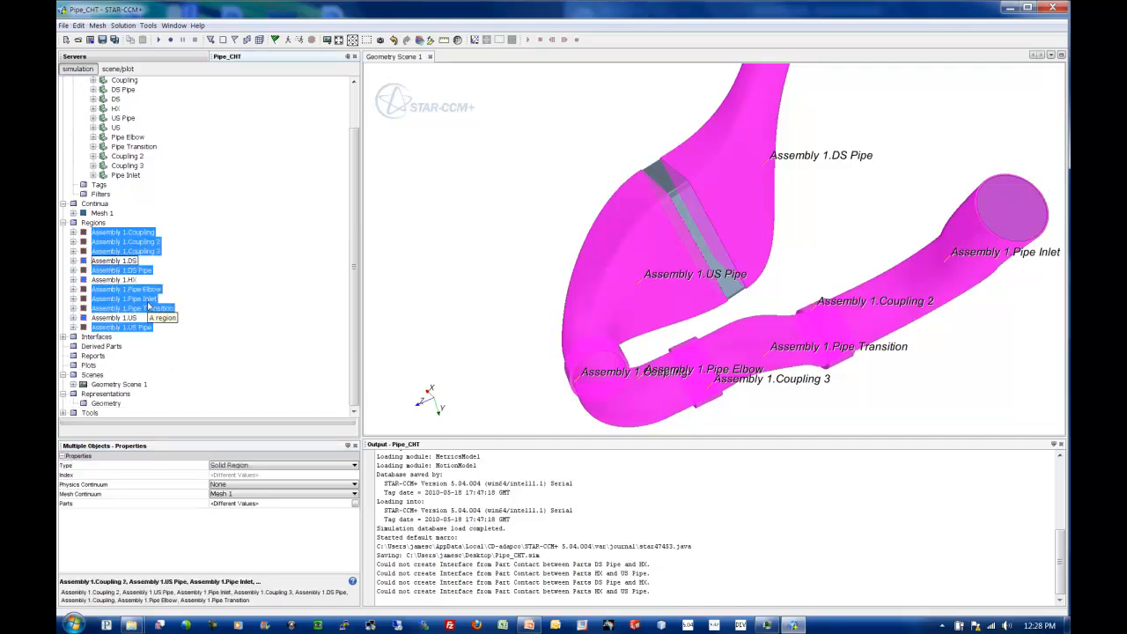
right_click(120, 306)
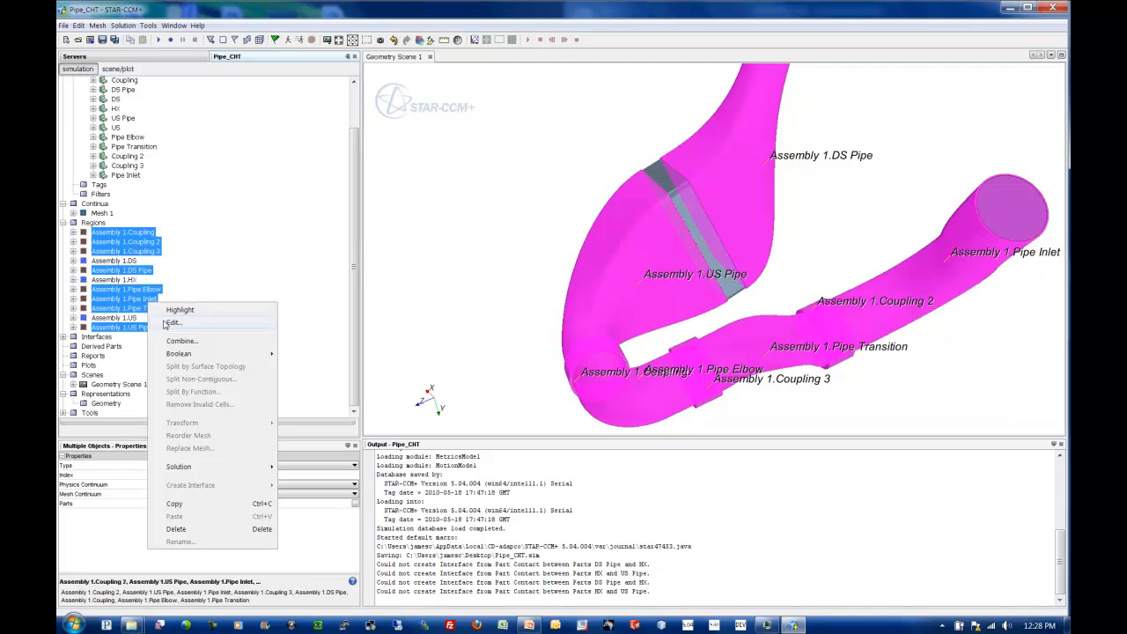
click(172, 322)
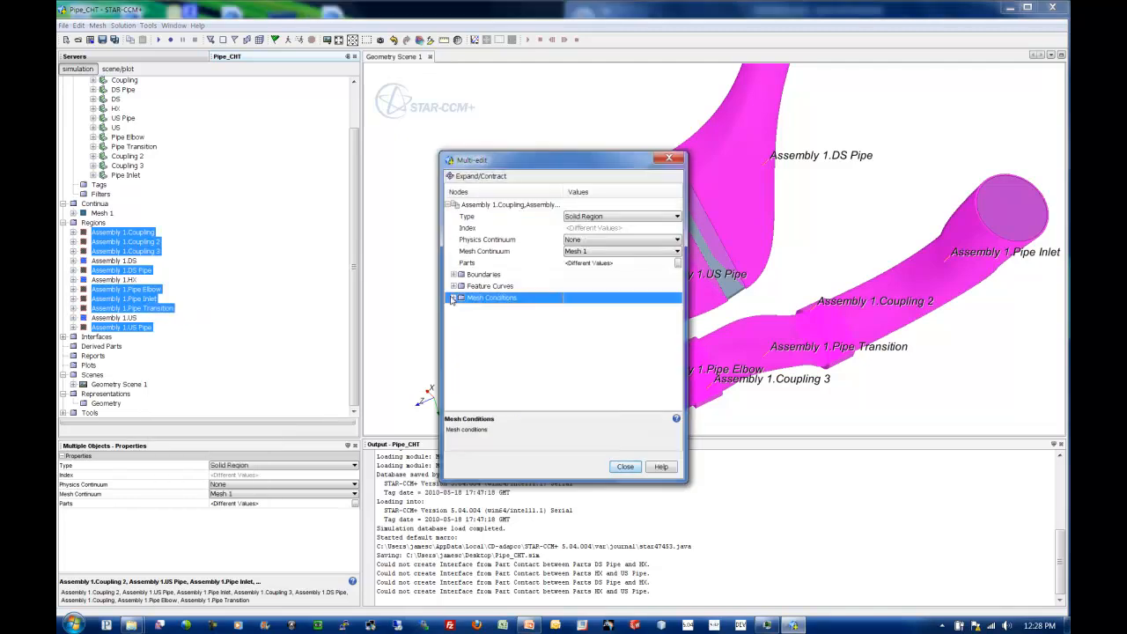
click(454, 297)
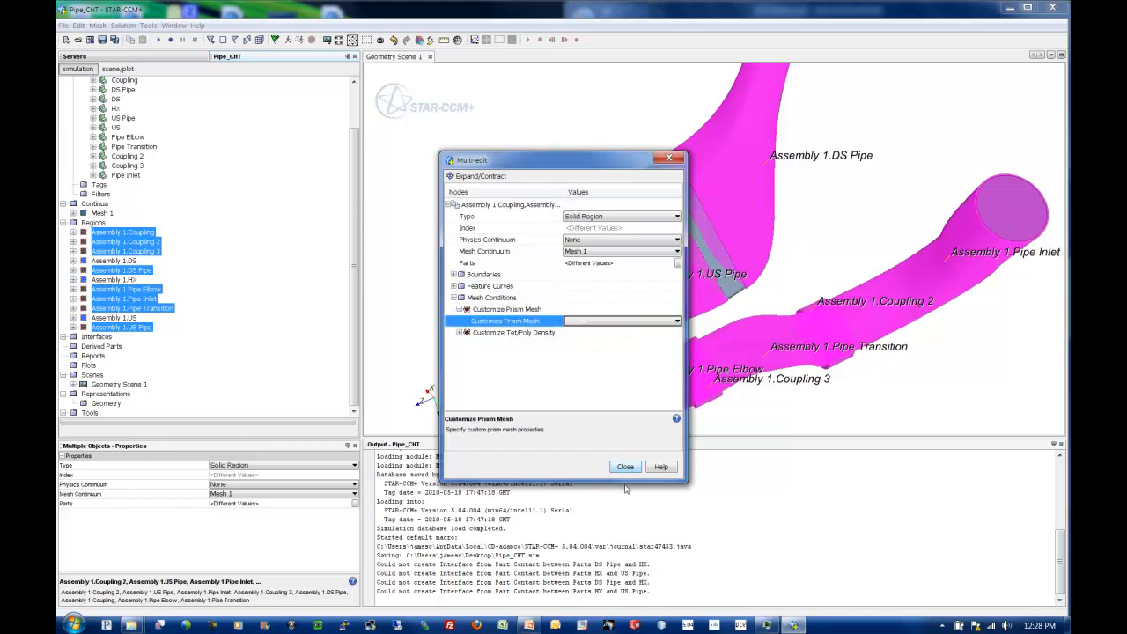
click(625, 466)
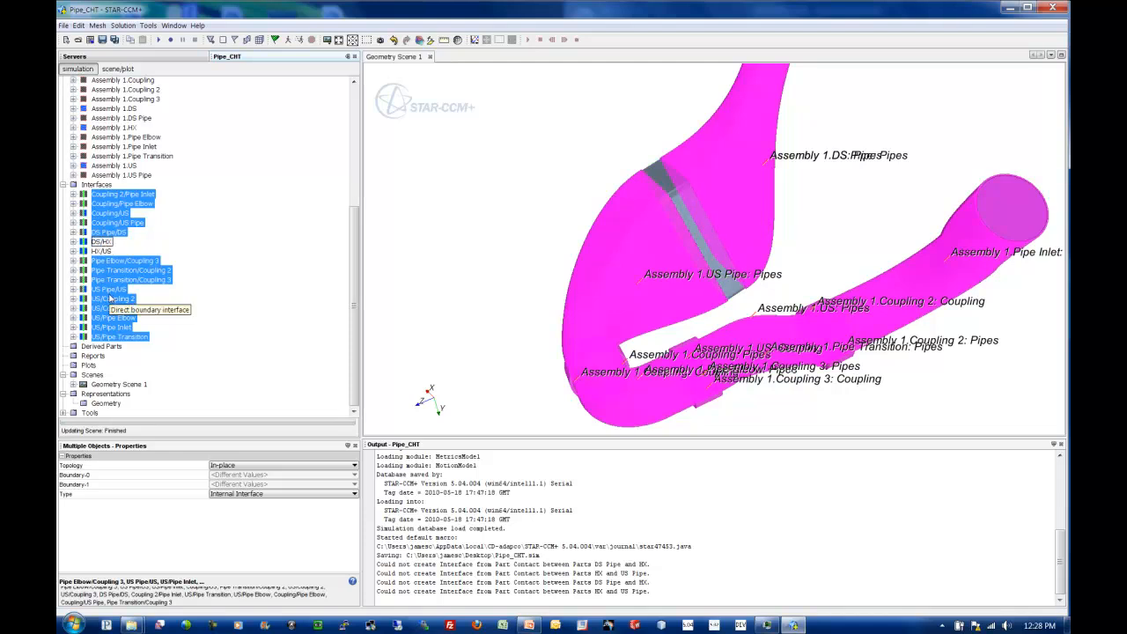
Step: Multi-edit the interface boundaries so prism layers grow from the interfaces
right_click(112, 299)
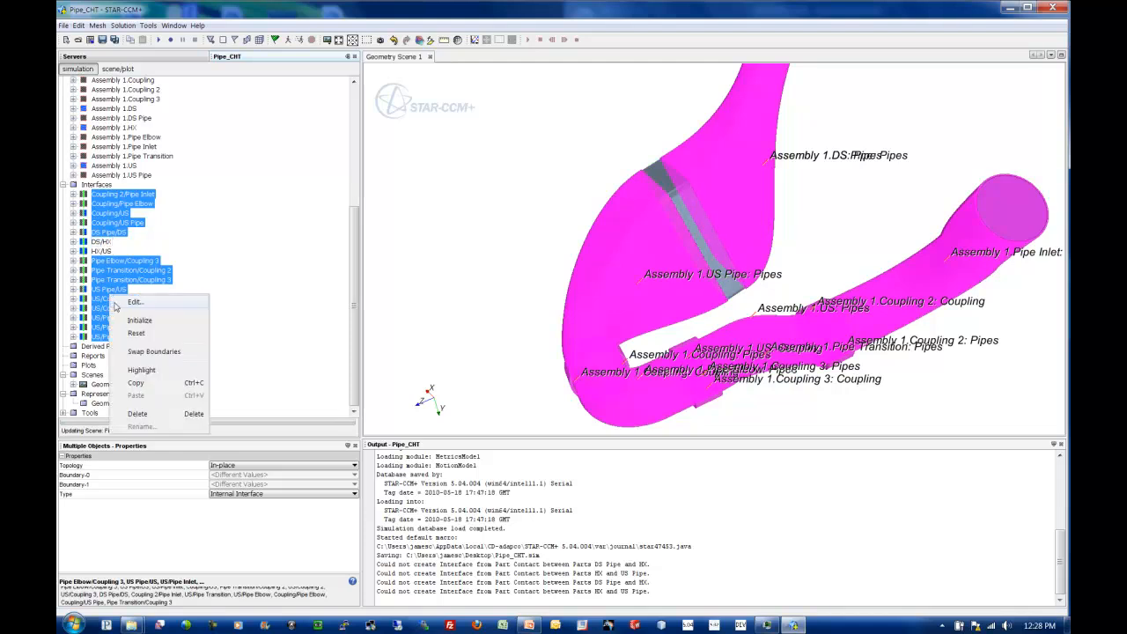
click(134, 303)
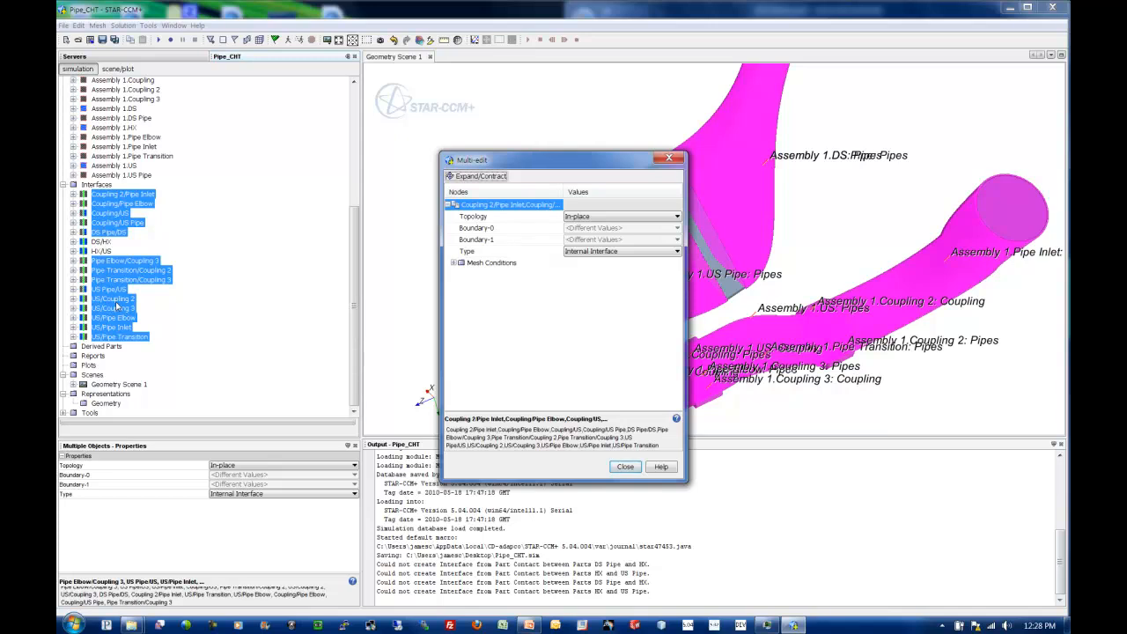
mouse_move(426, 282)
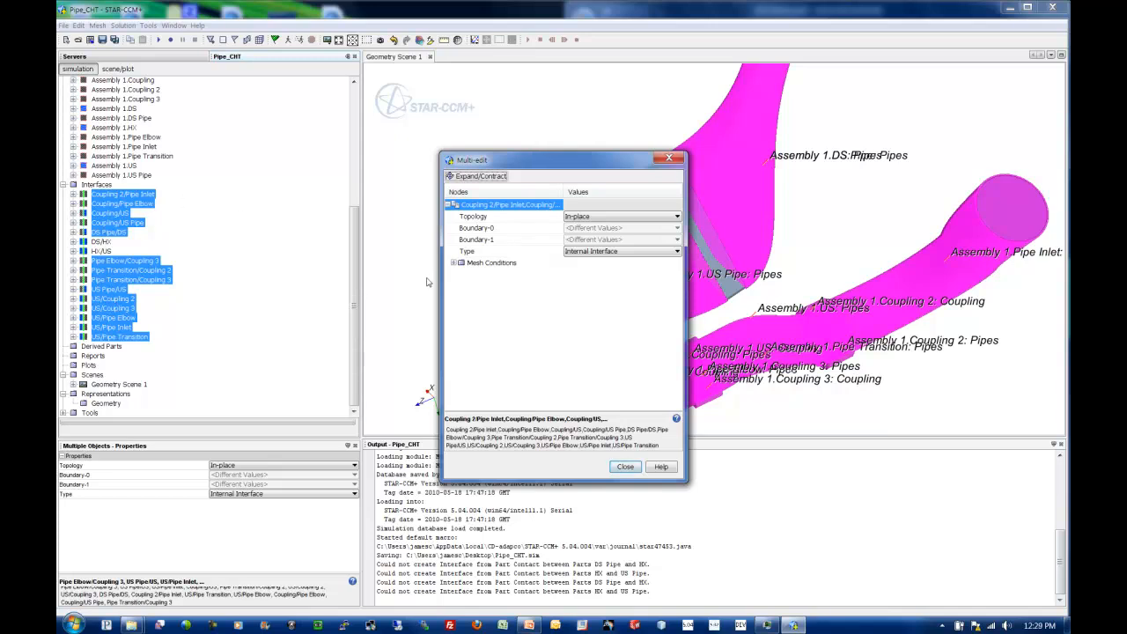
click(455, 263)
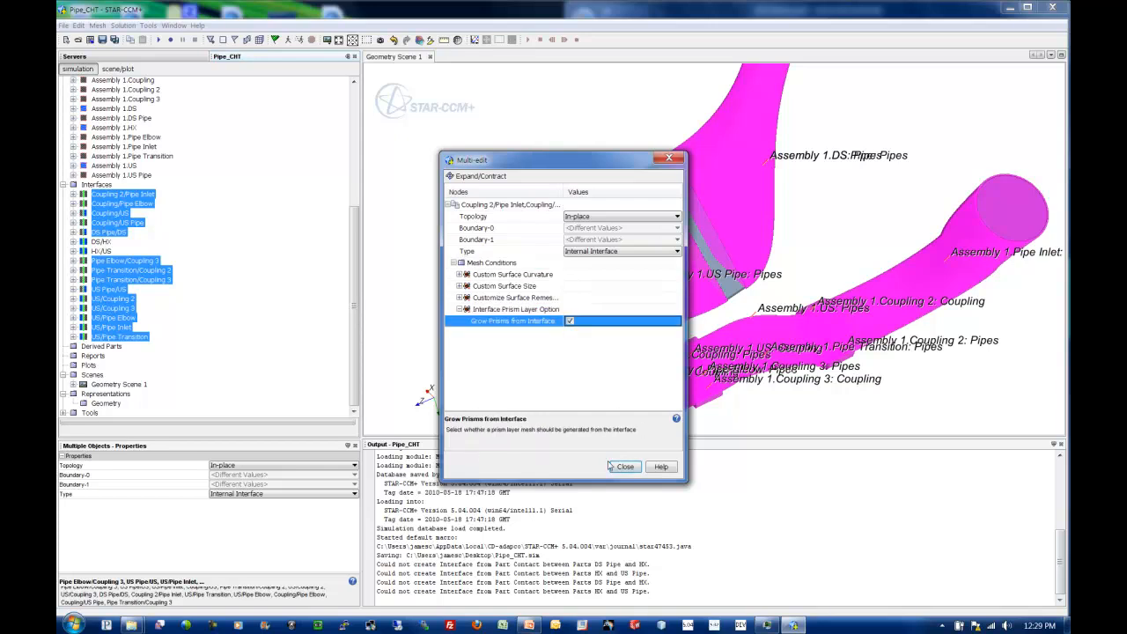
click(624, 465)
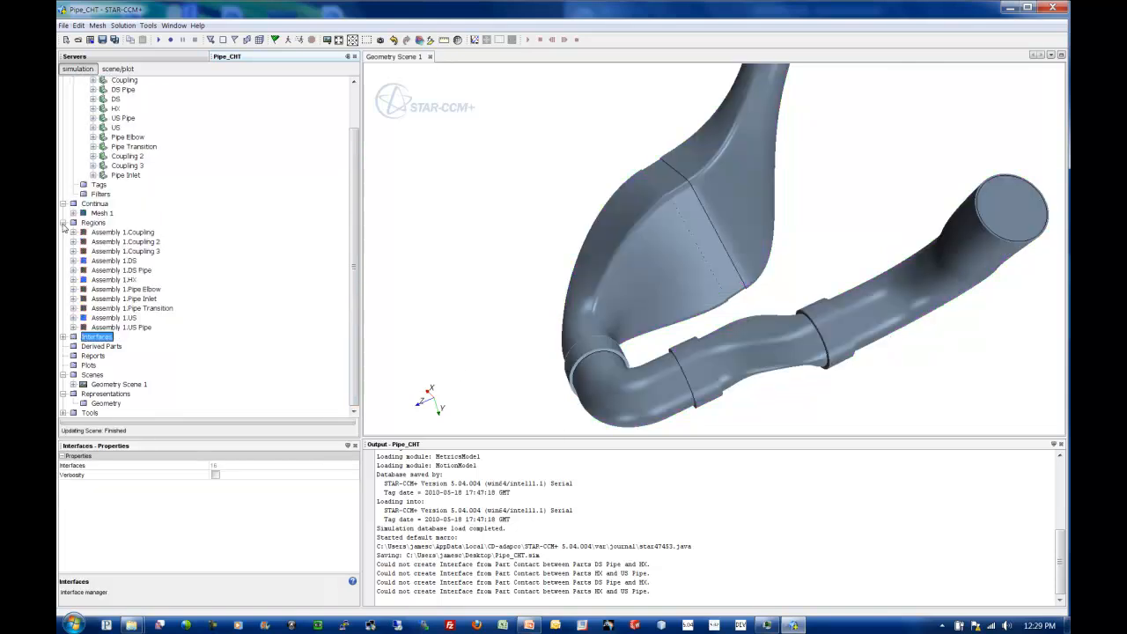
Step: Set the DS Outlet boundary to Pressure Outlet and generate the surface mesh
click(93, 127)
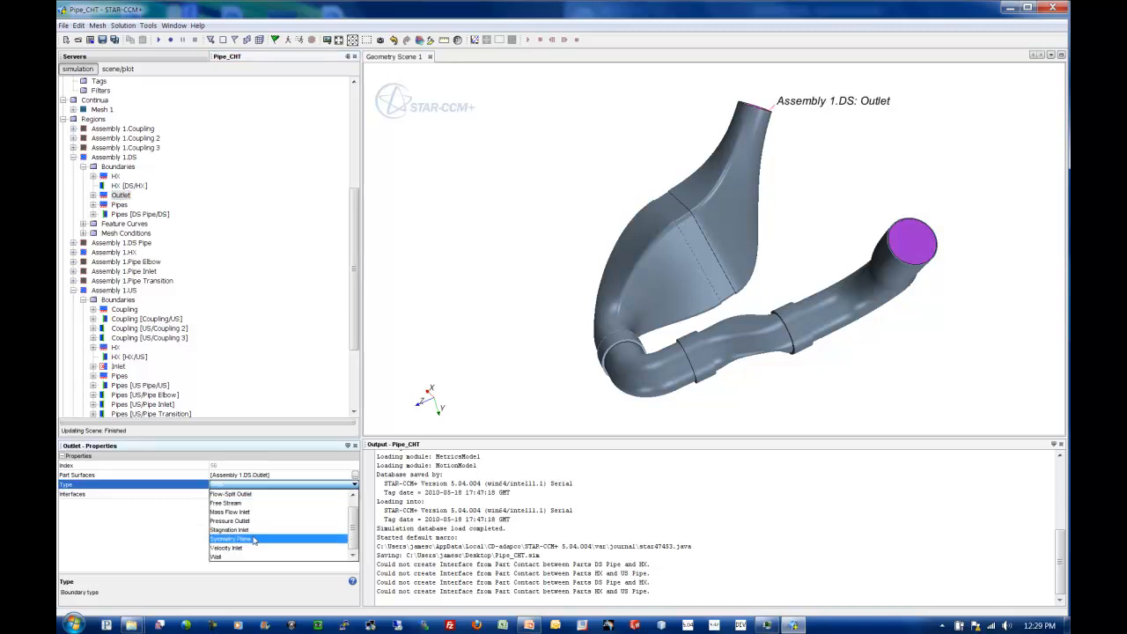
click(229, 521)
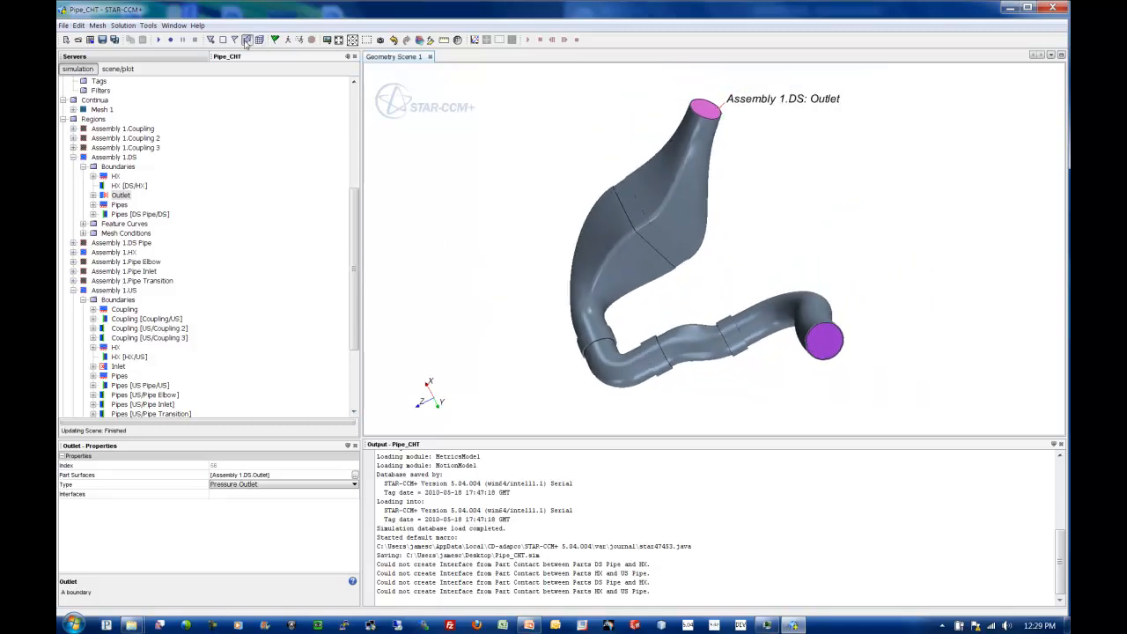
click(246, 39)
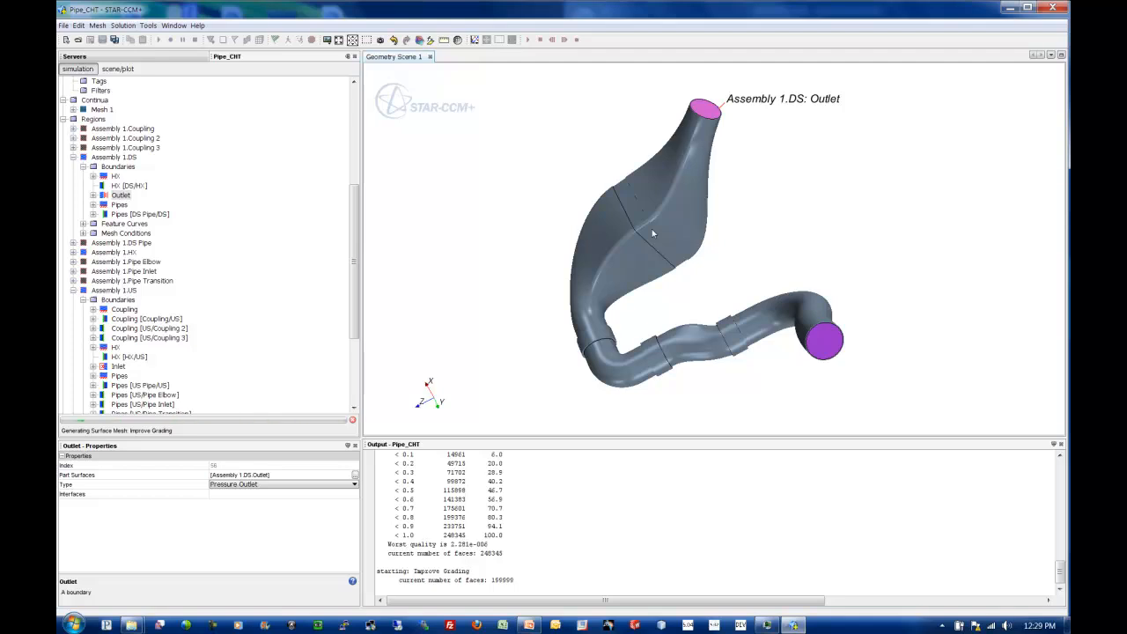
click(113, 236)
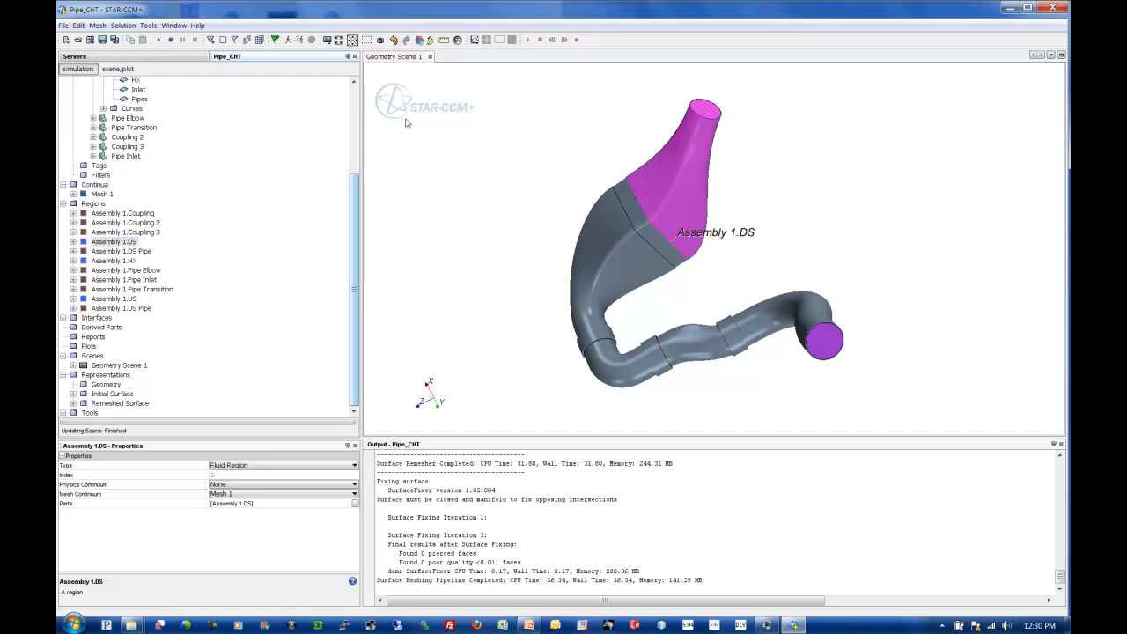
mouse_move(574, 127)
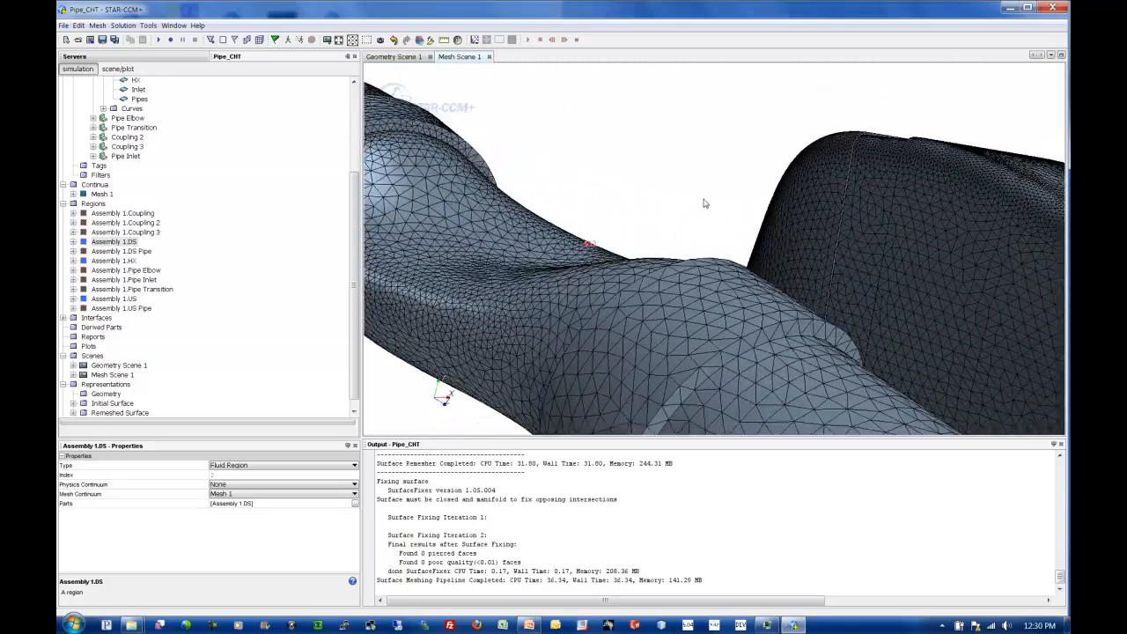
Step: Inspect the surface triangles in the mesh scene and generate the volume mesh
drag(704, 202, 739, 313)
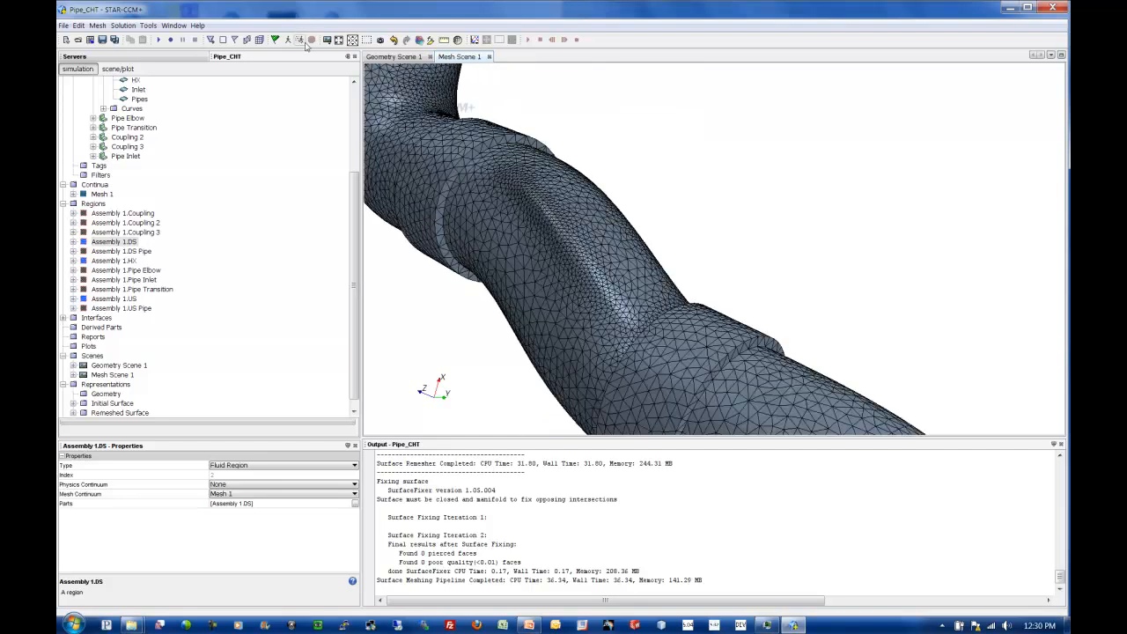
click(259, 39)
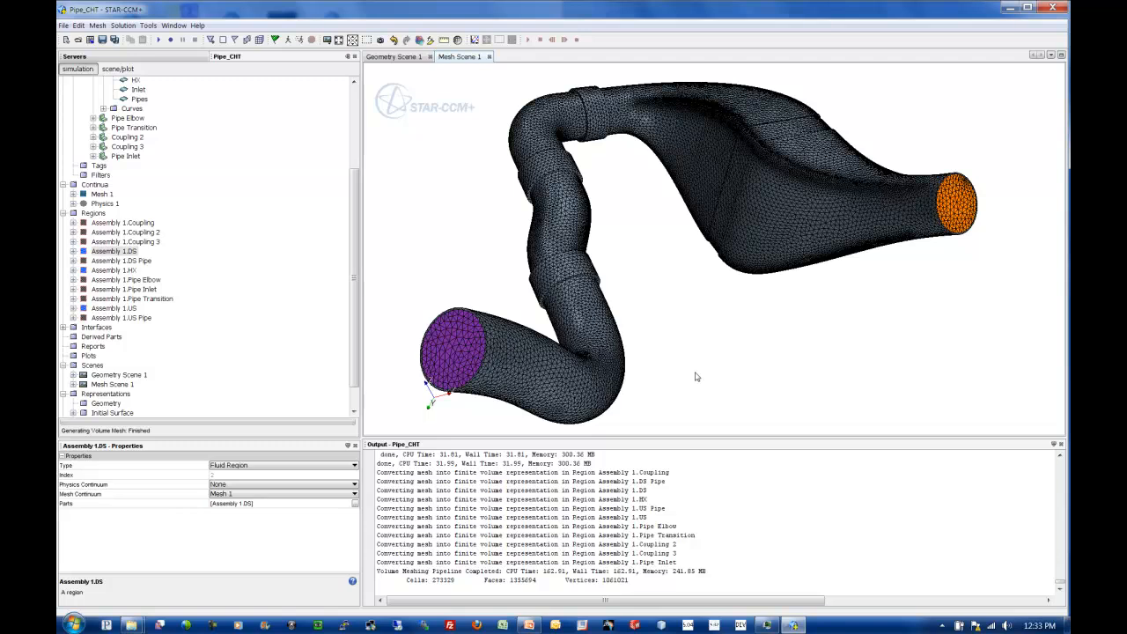
mouse_move(526, 320)
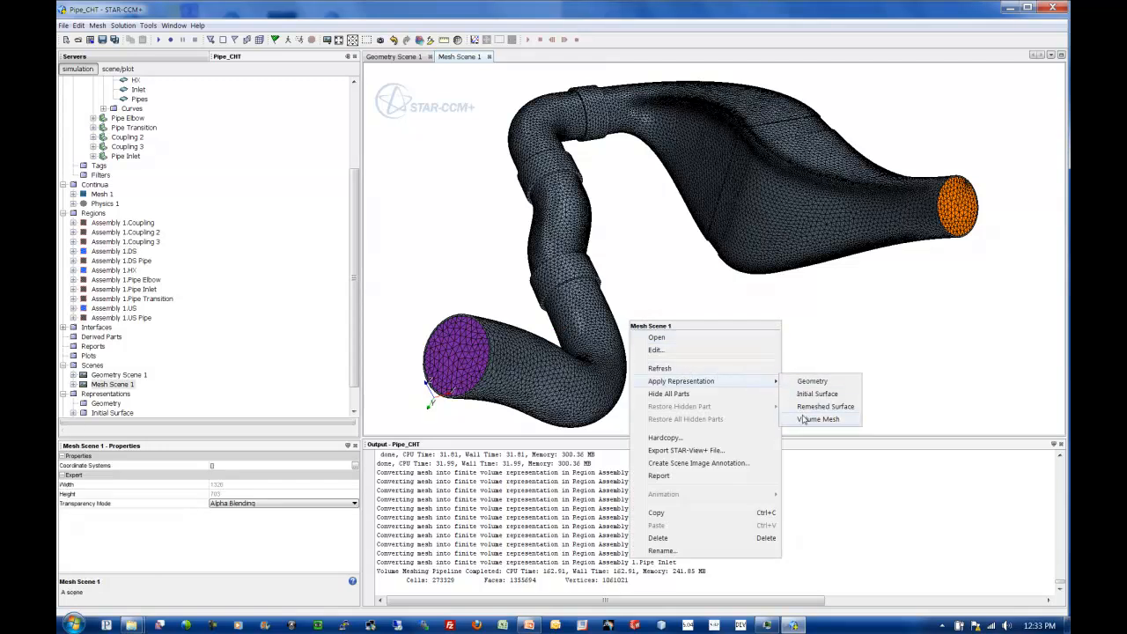
Step: Switch to the Volume Mesh representation and hide the Pipes boundary to expose interior cells and prism layers
click(816, 419)
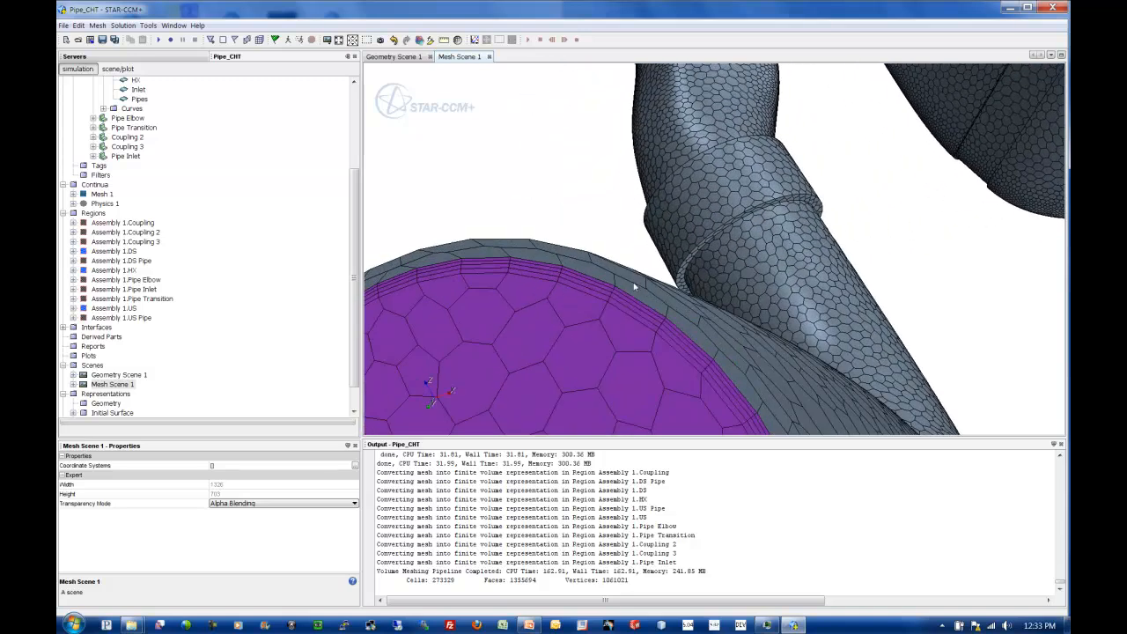
drag(633, 286, 581, 369)
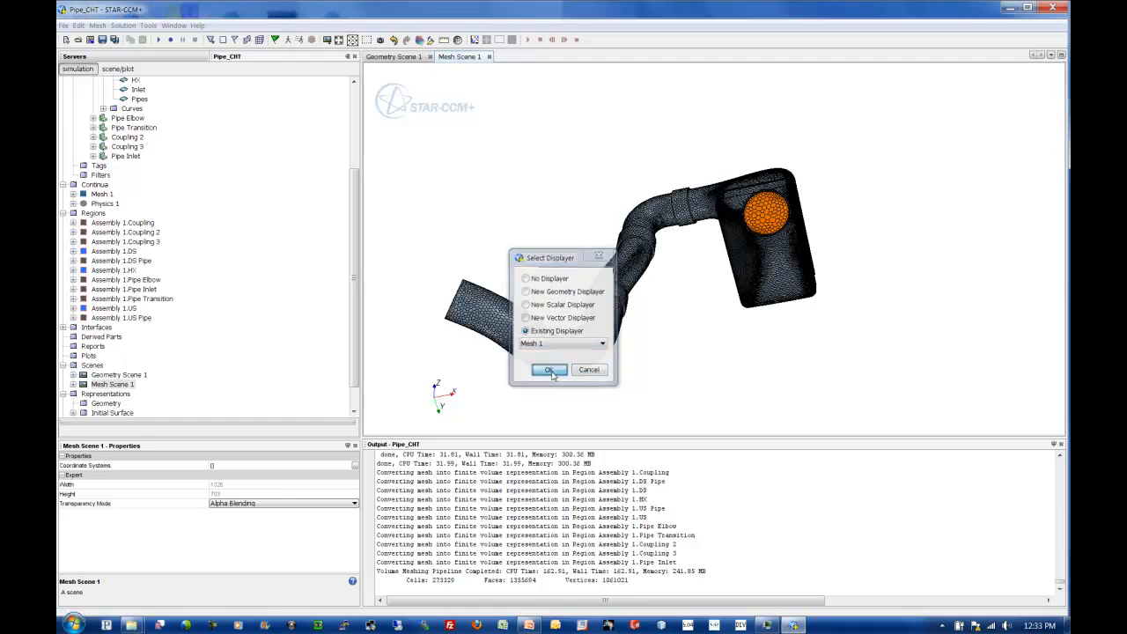
click(550, 370)
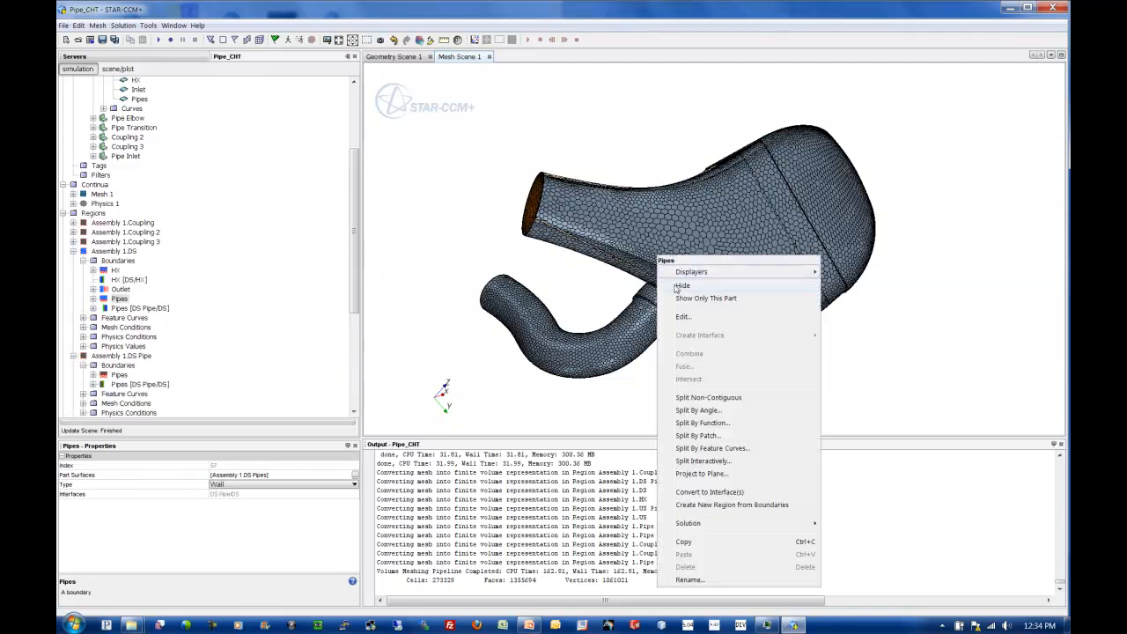
click(706, 297)
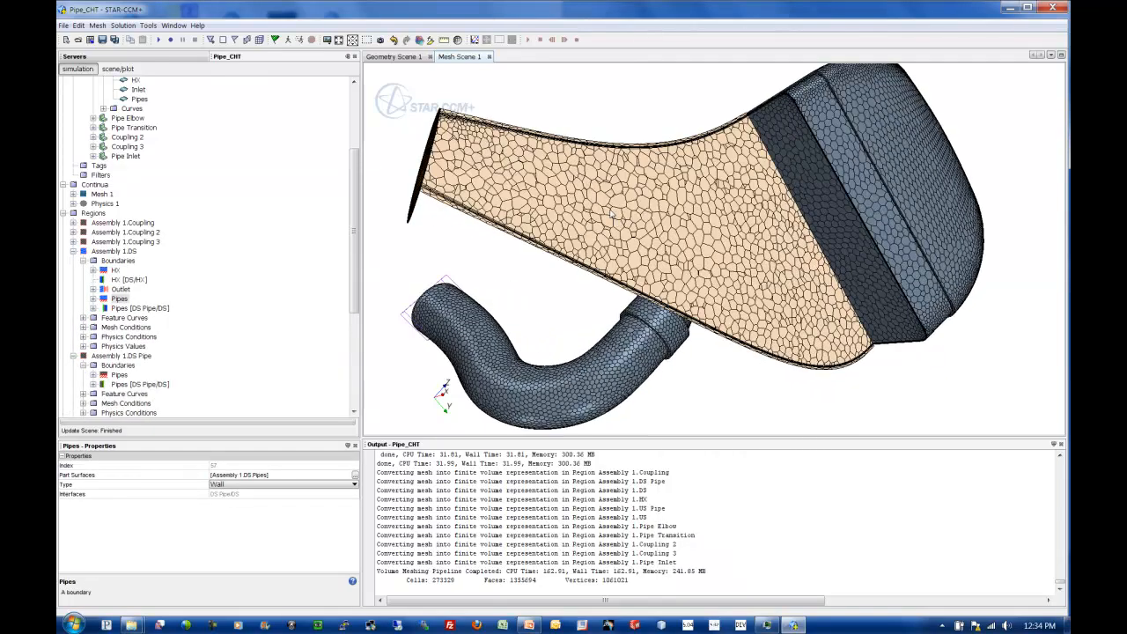
scroll(up, 3)
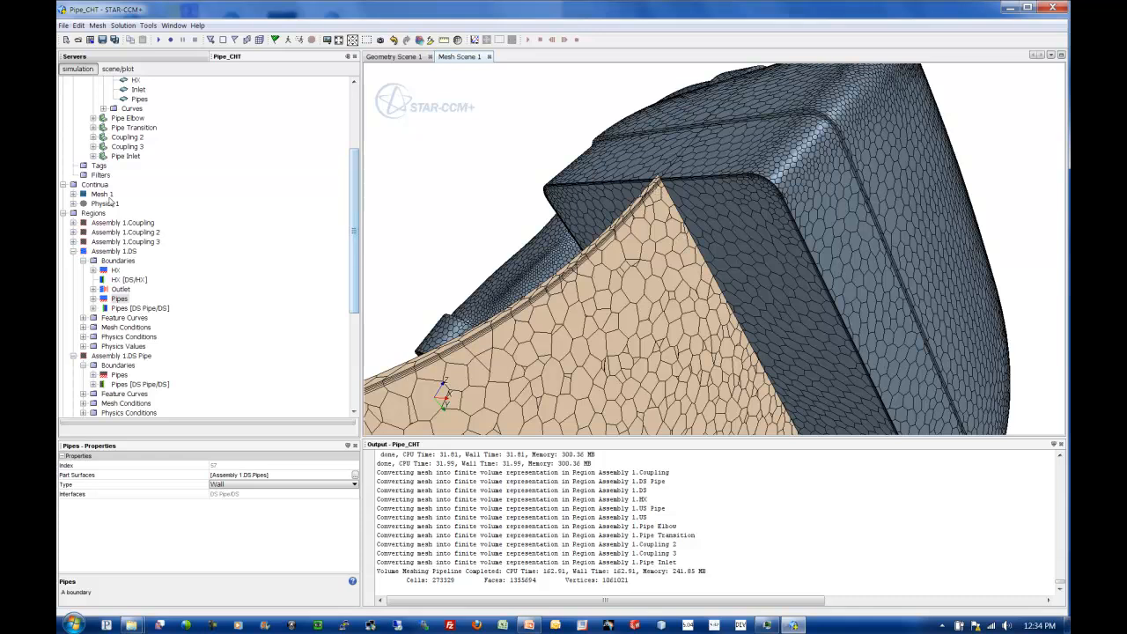
Step: Select the Mesh 1 displayer in the scene tree to set its colour mode to distinguish parts
click(116, 69)
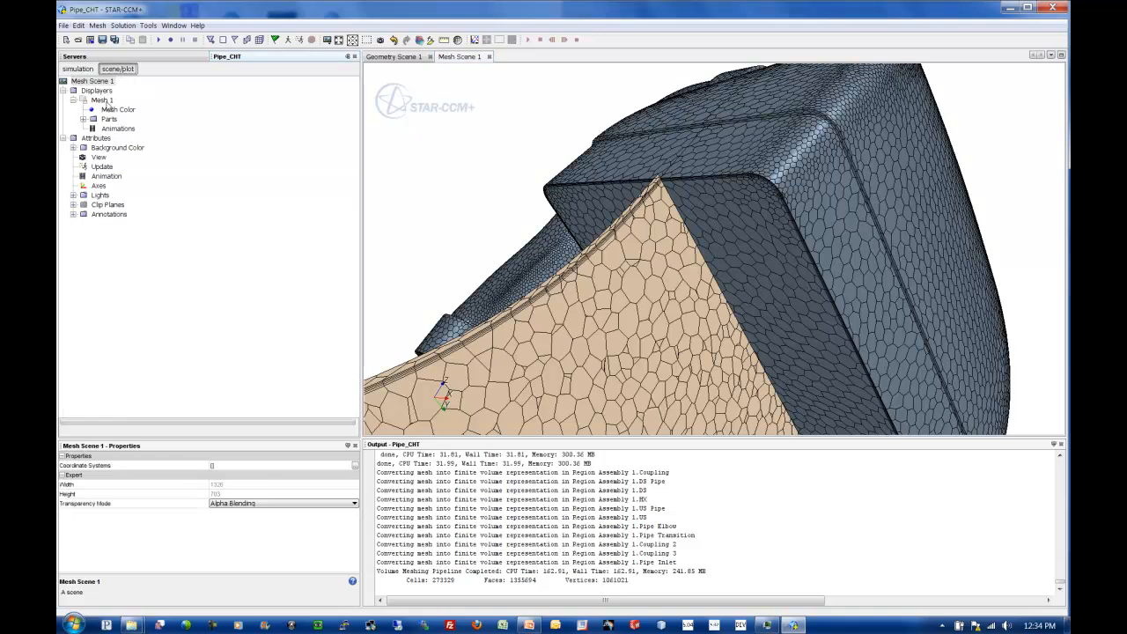
click(102, 98)
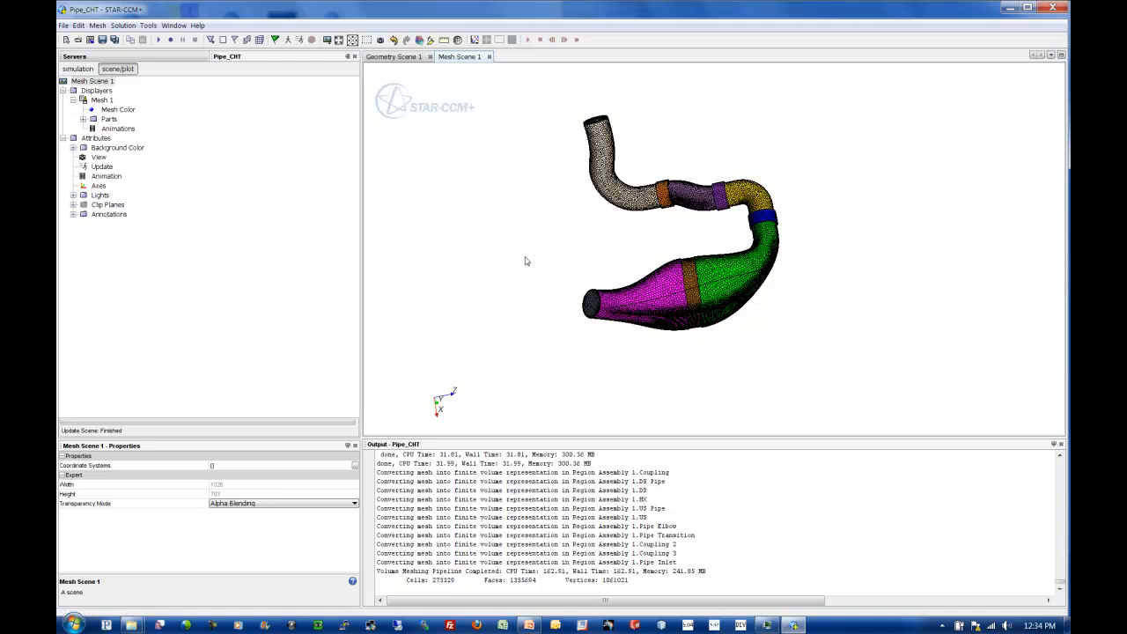
mouse_move(686, 385)
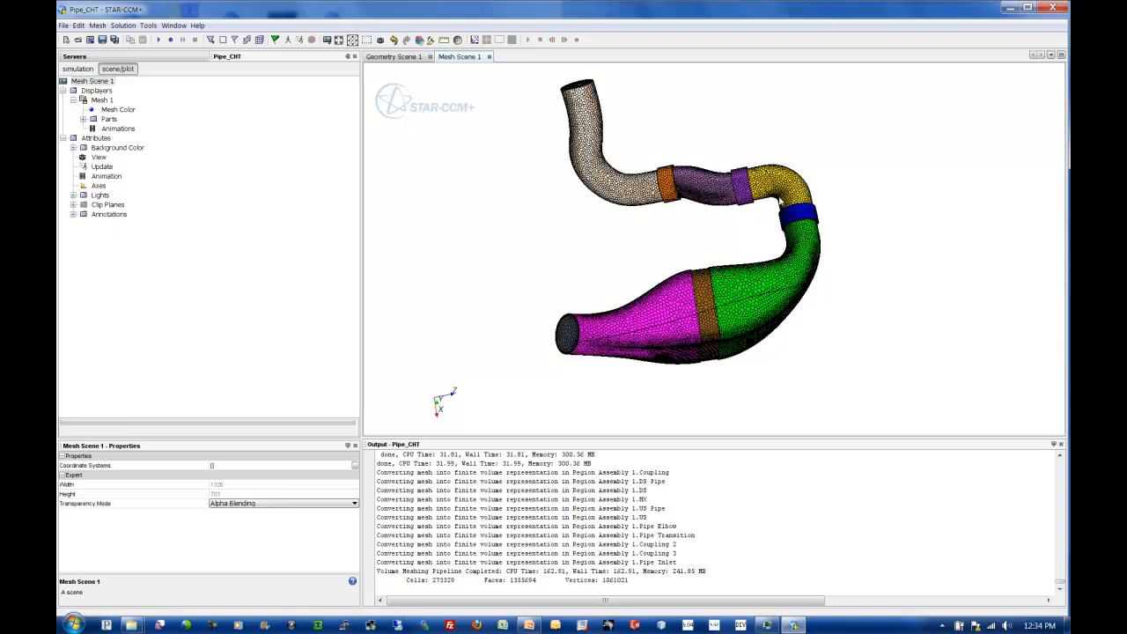
mouse_move(653, 355)
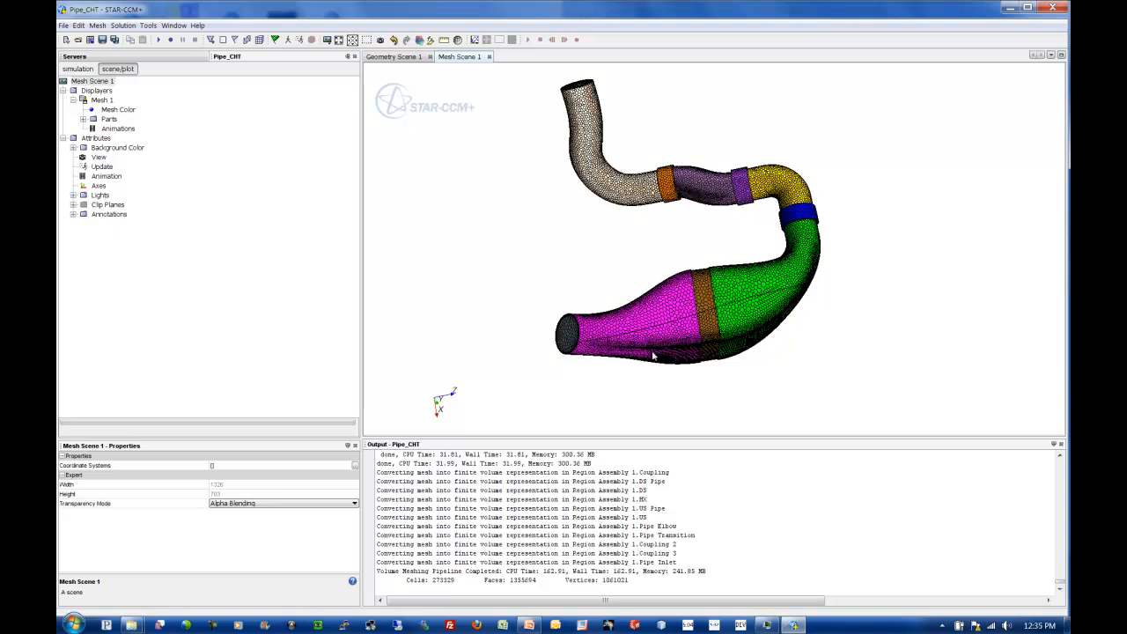
mouse_move(570, 199)
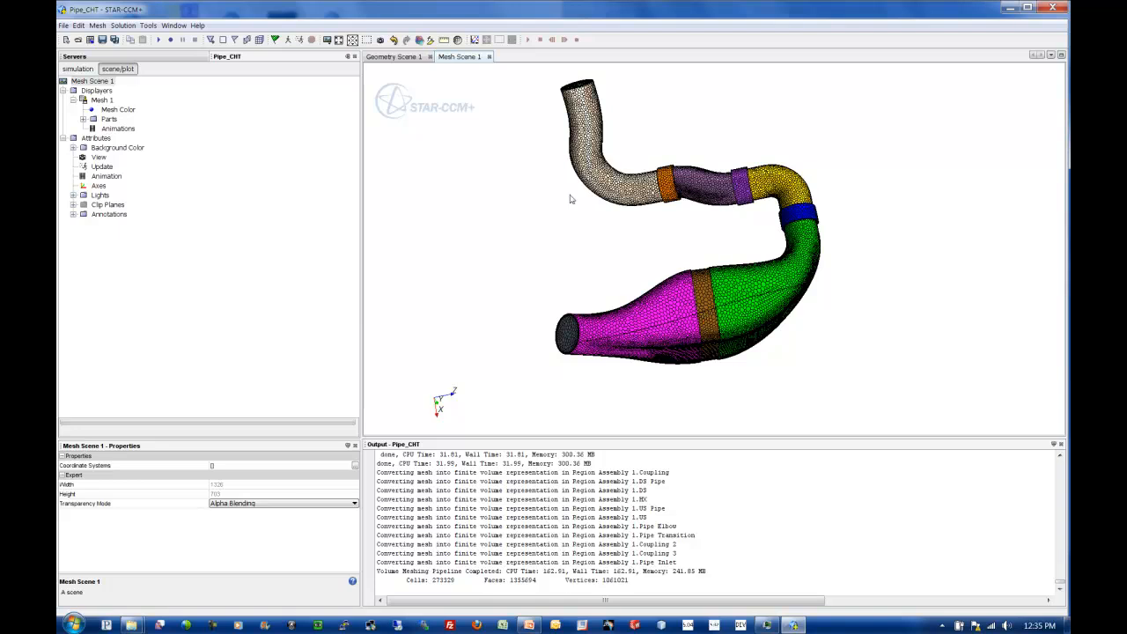
mouse_move(542, 324)
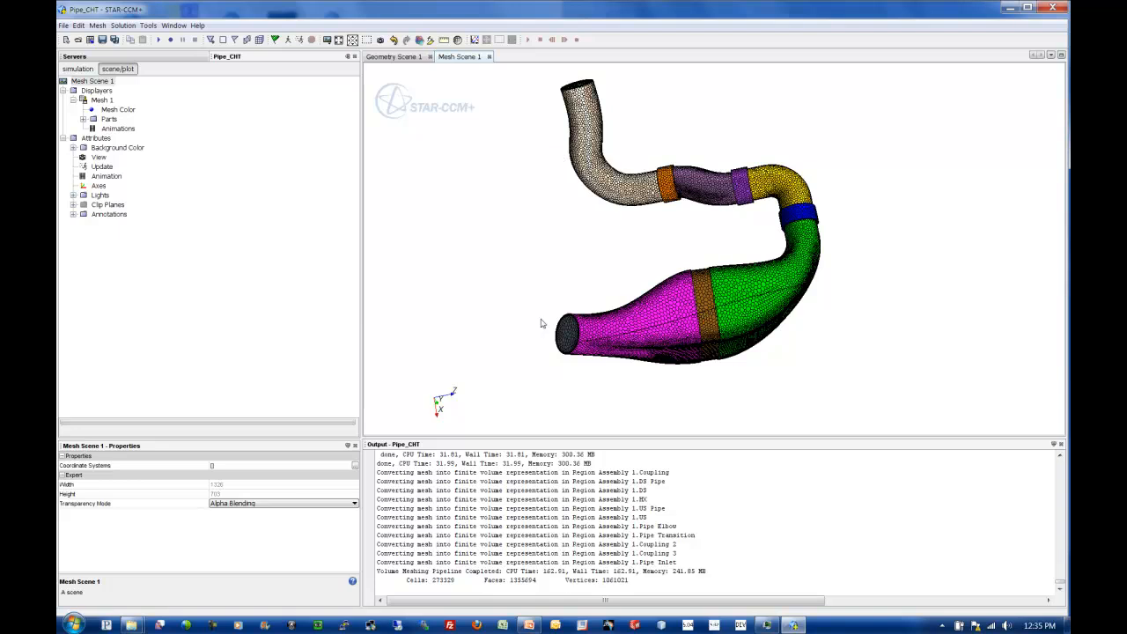